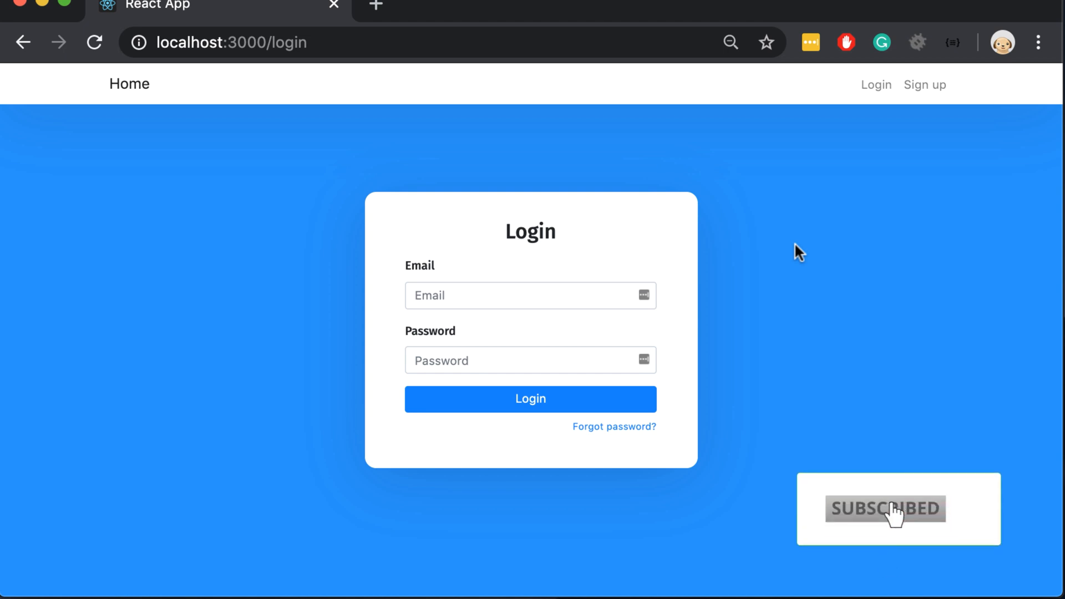
pyautogui.click(885, 510)
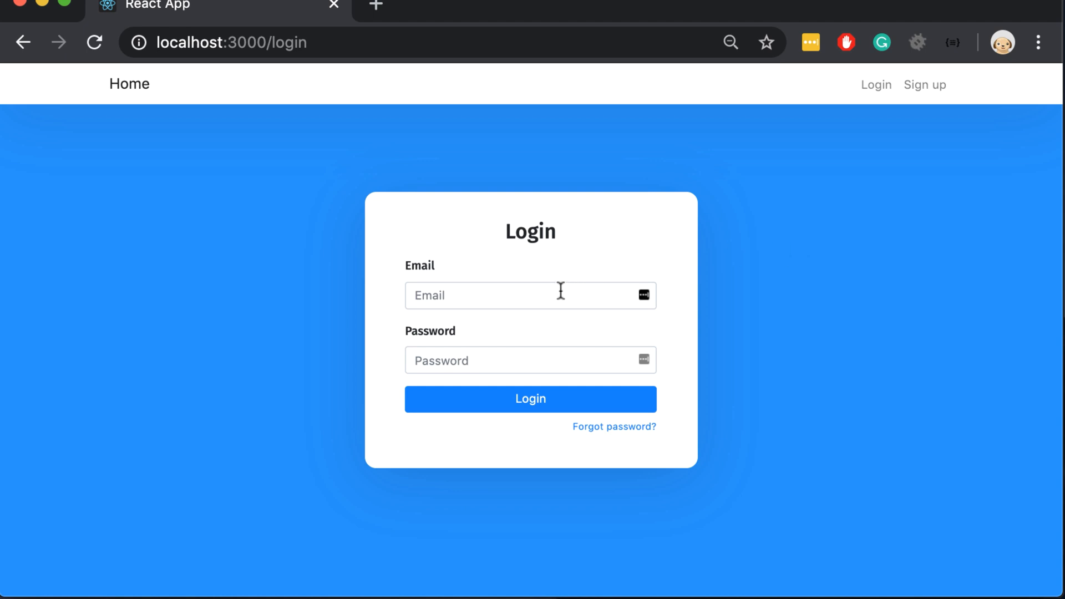
pyautogui.write('as@')
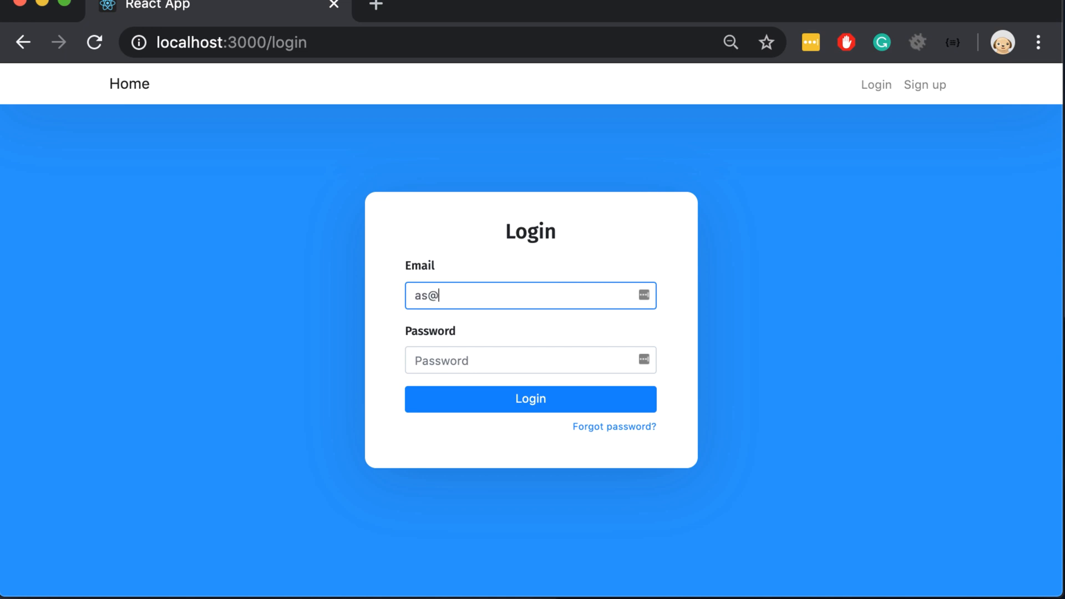
pyautogui.write('c.c')
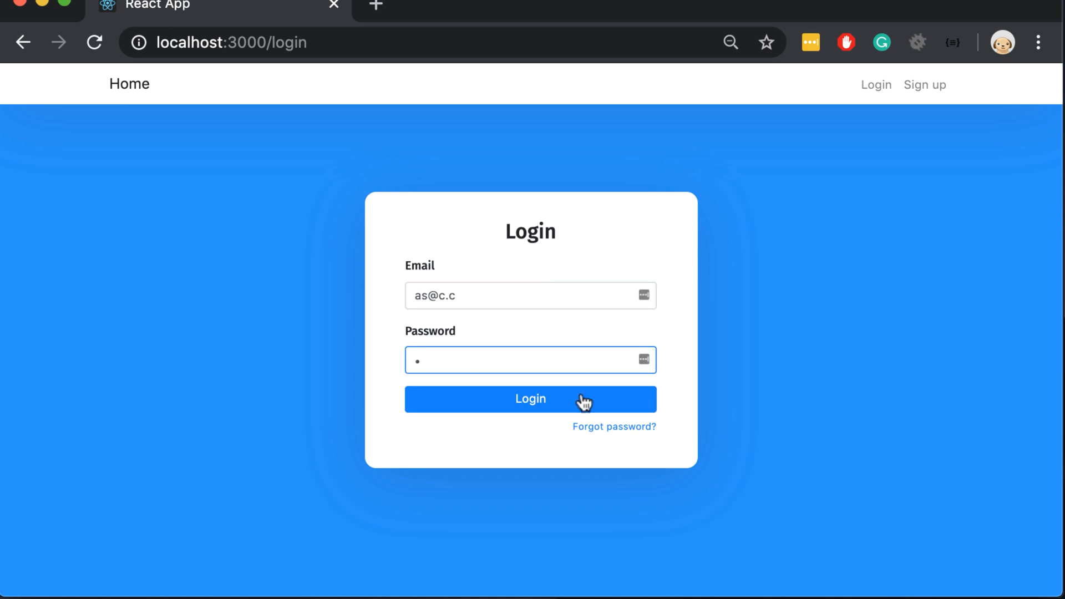
pyautogui.click(530, 399)
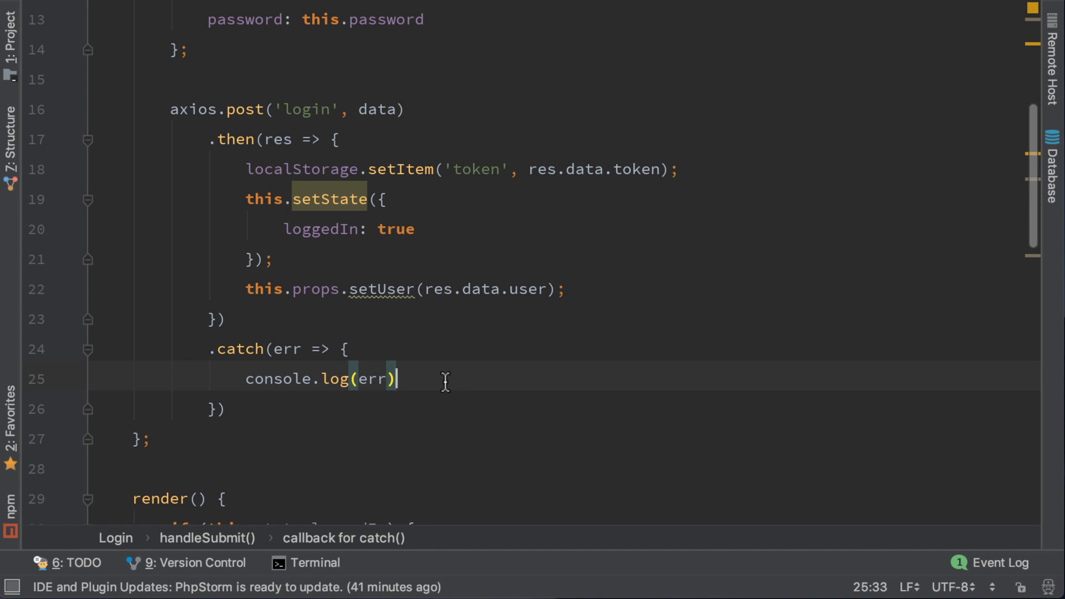
# Step: Replace console.log(err) in the catch block with this.setState({ message: ... })
pyautogui.scroll(-3)
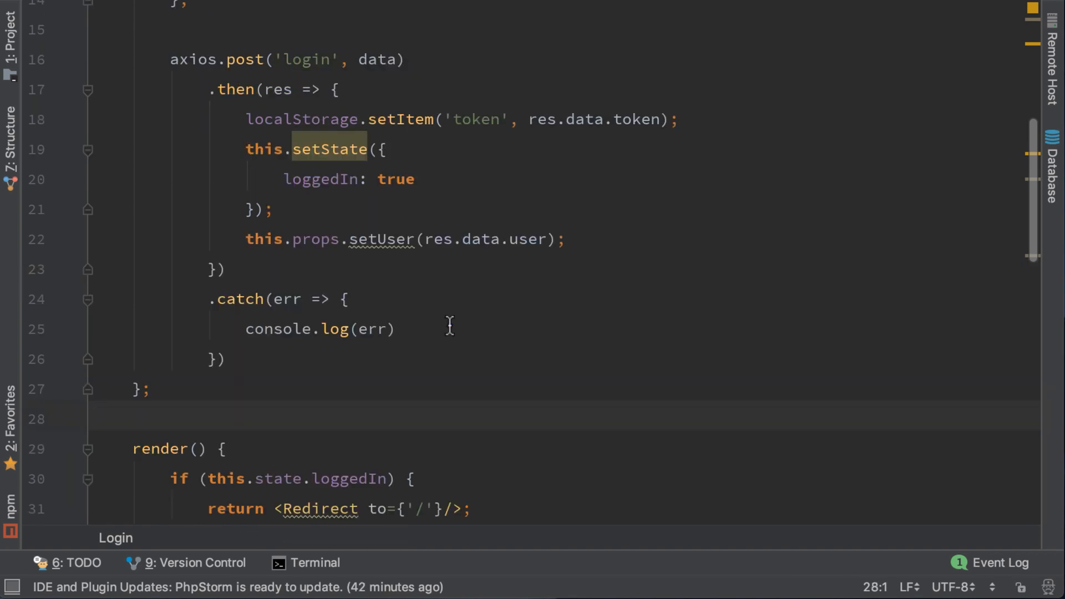
pyautogui.write('thi')
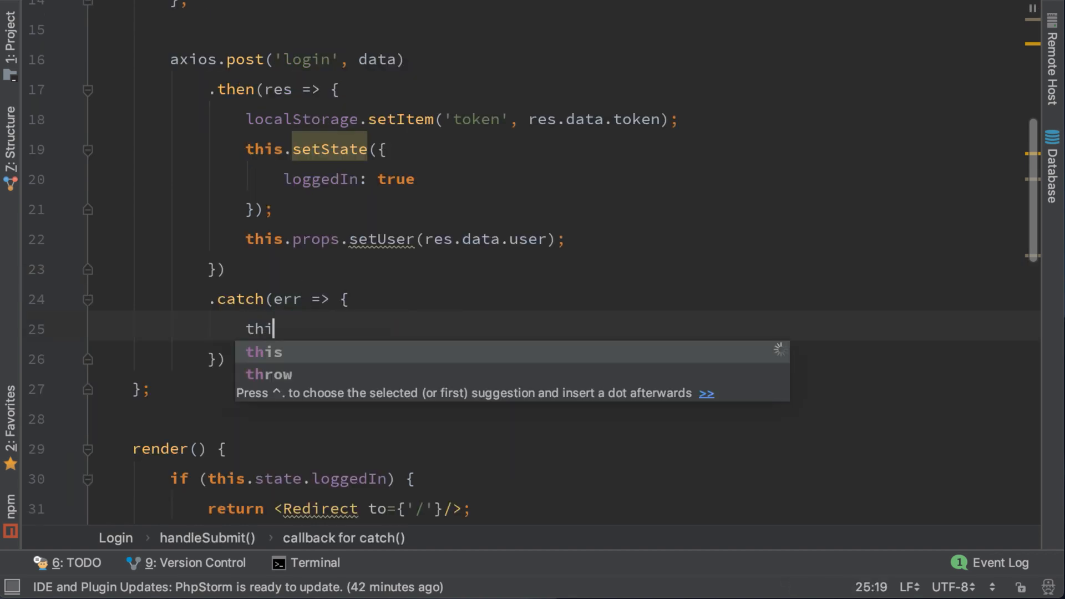
pyautogui.write('s.se')
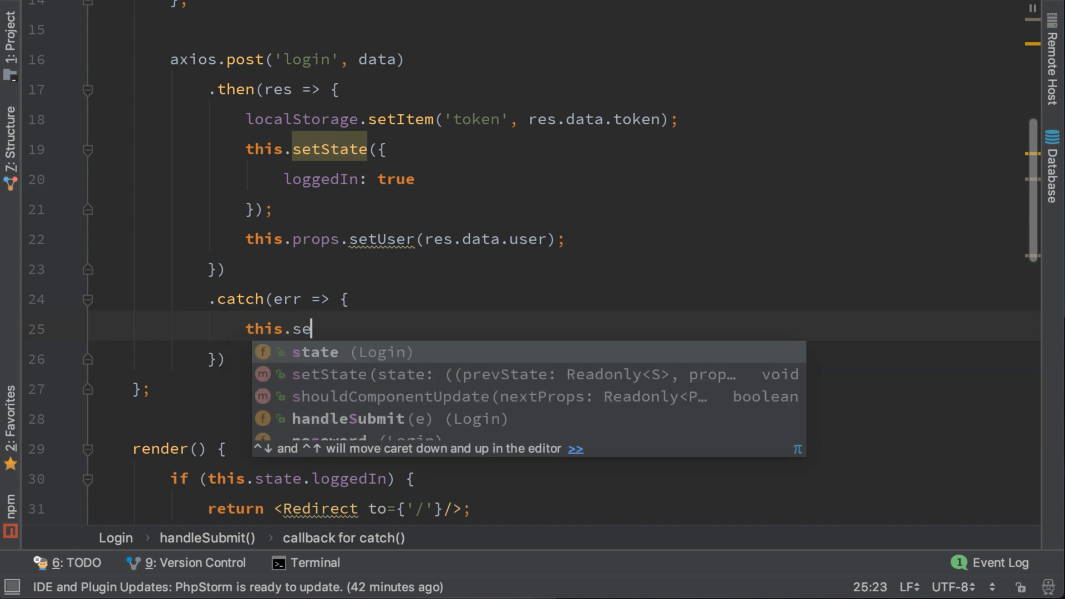
pyautogui.press('Tab')
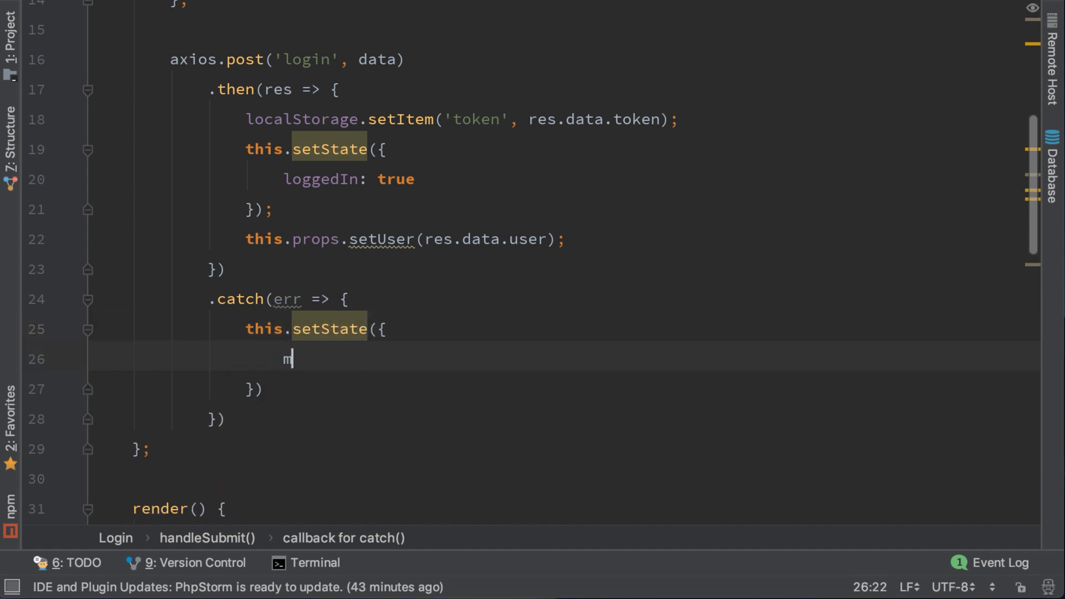
pyautogui.write('essage')
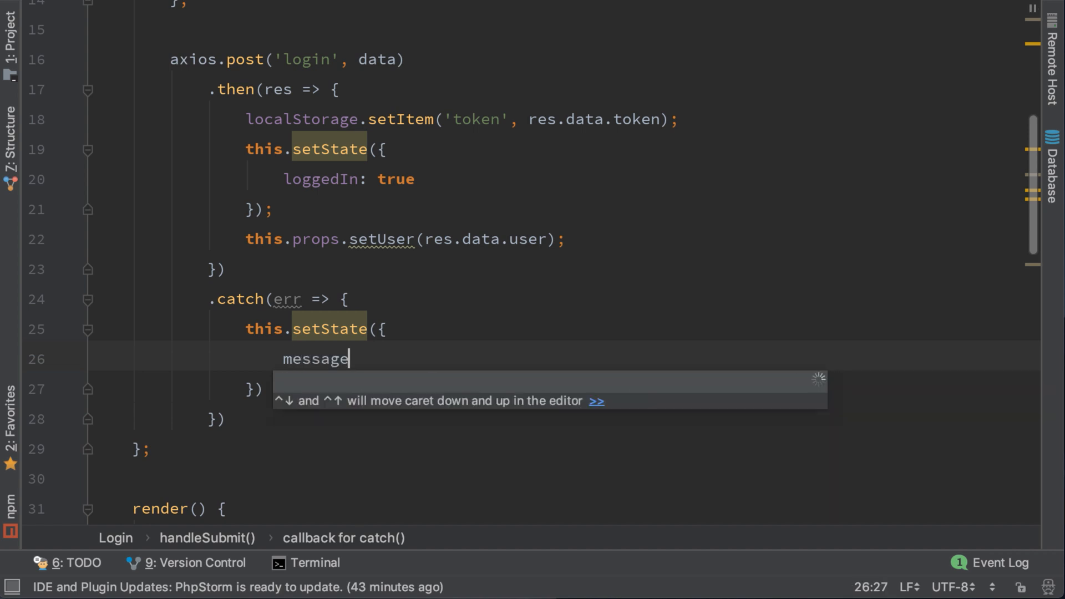
pyautogui.write(':')
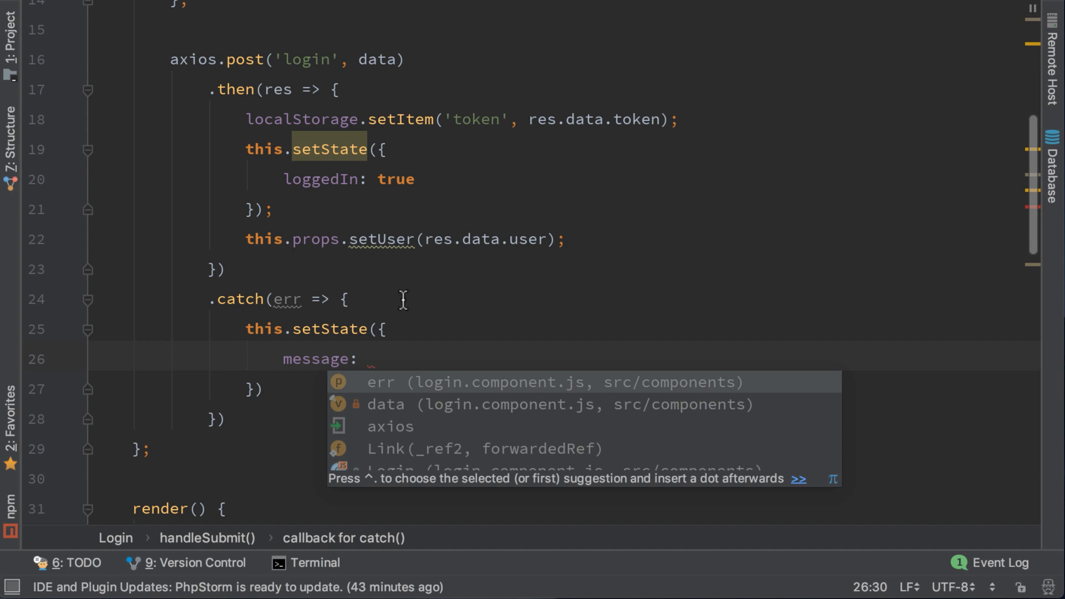
# Step: Assign the message from err.response.data.message so the server error lands in state
pyautogui.write('err.')
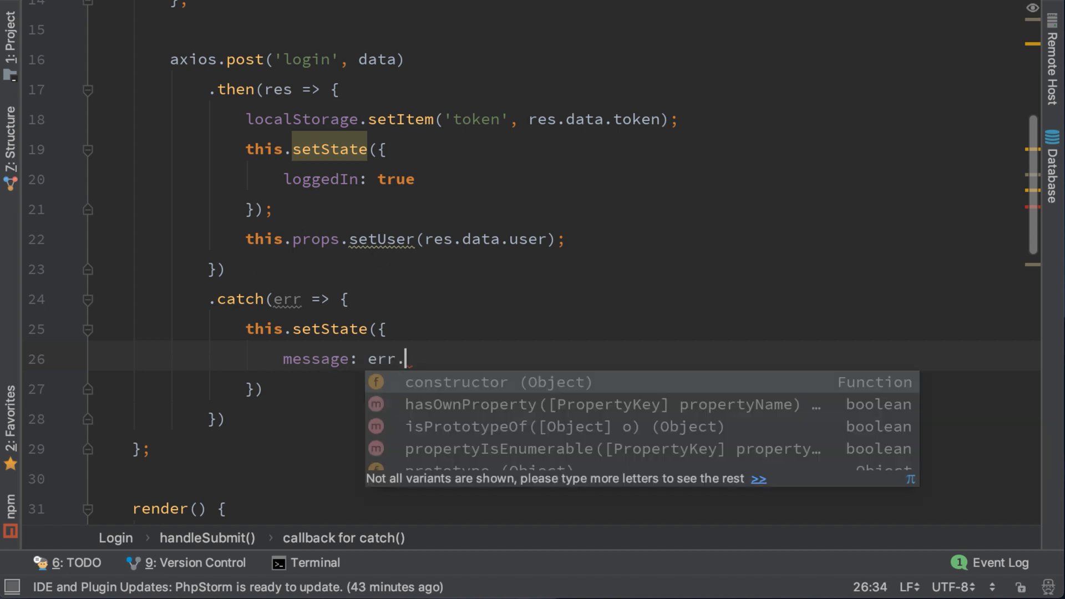
pyautogui.write('response.data')
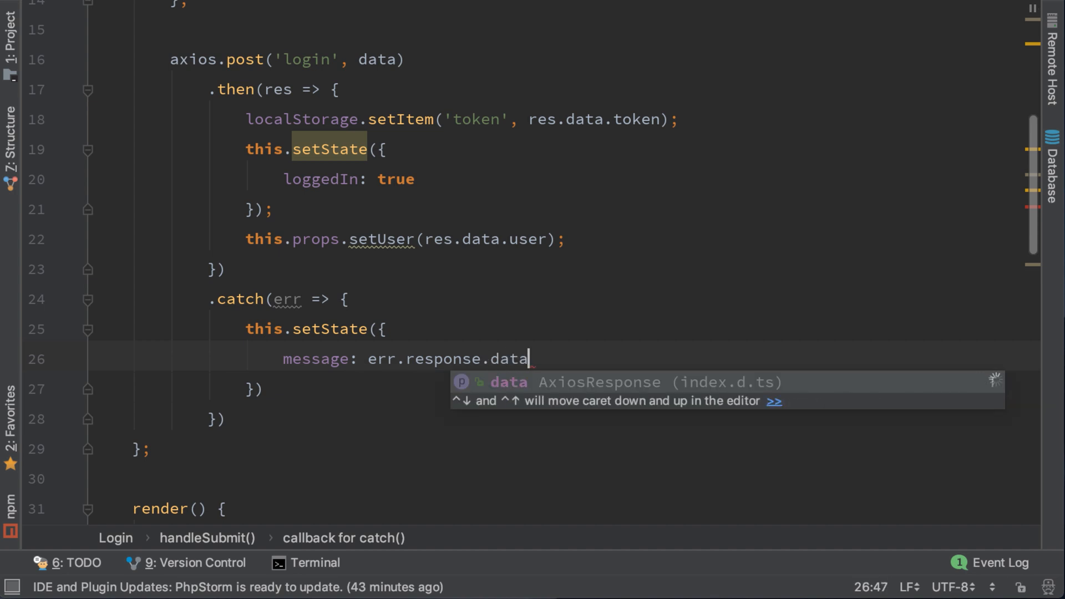
pyautogui.write('.m')
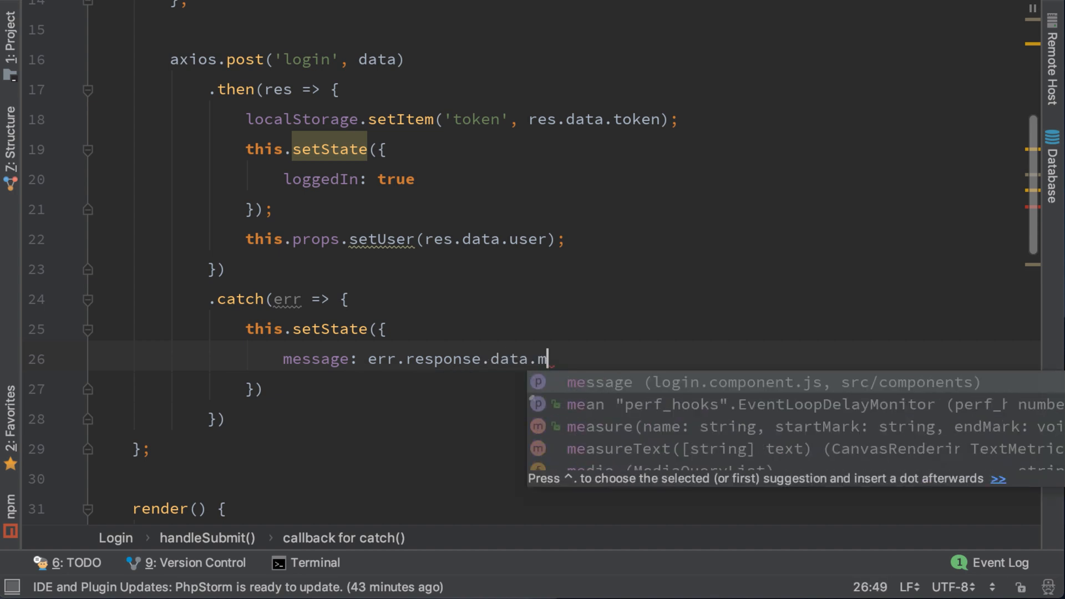
pyautogui.write('essage')
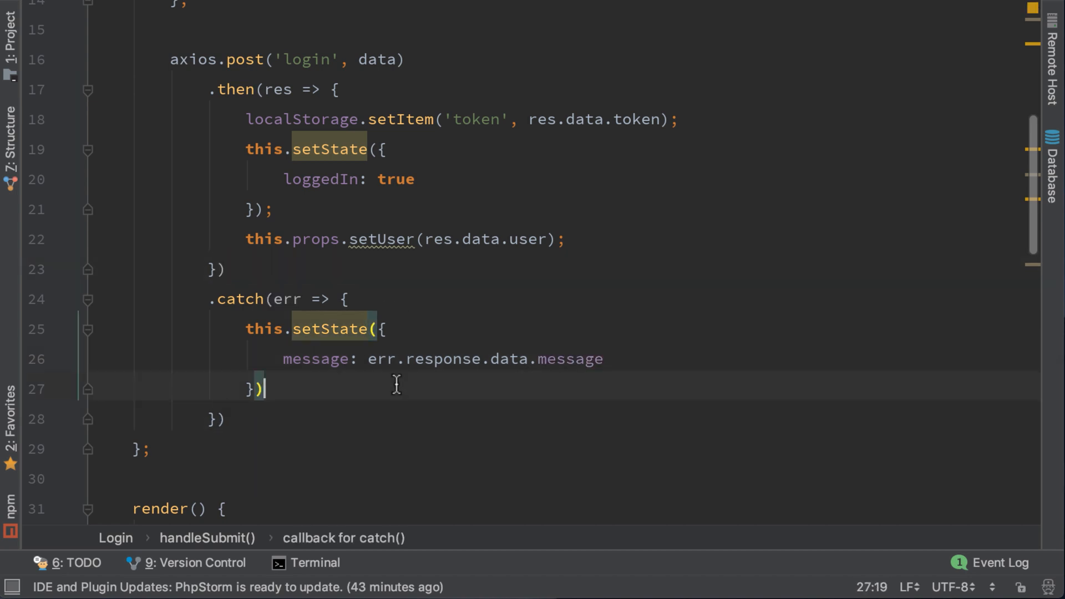
pyautogui.scroll(-3)
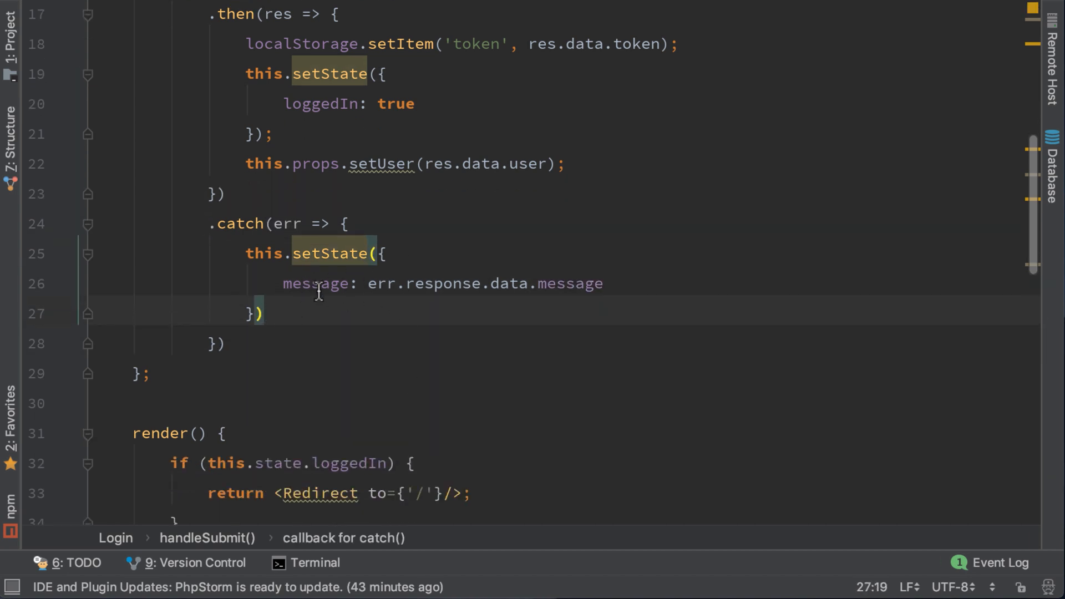
pyautogui.scroll(-3)
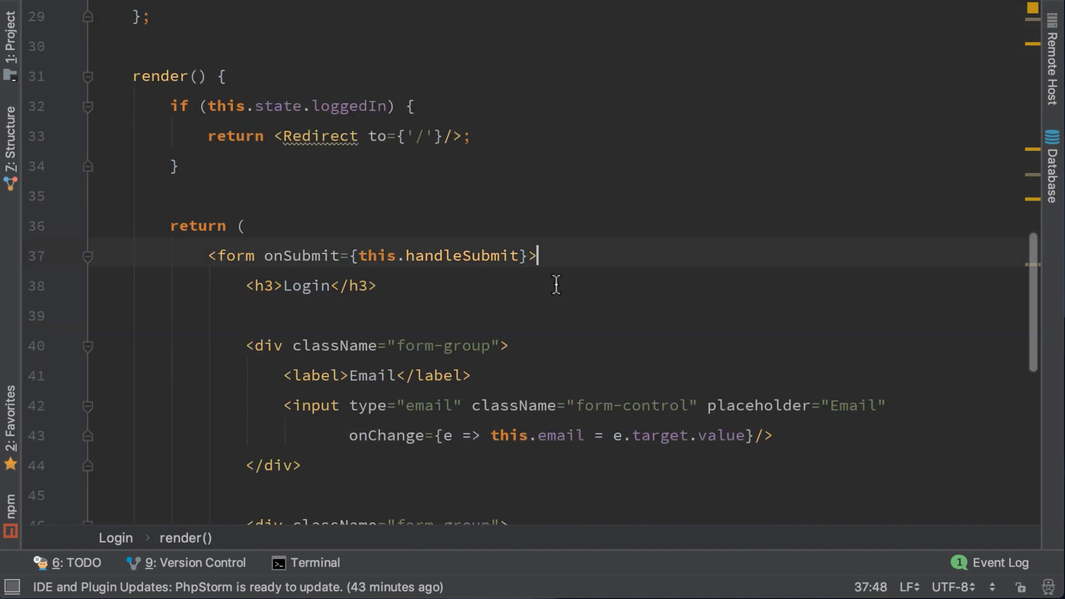
# Step: In render(), declare error = '' and assign it only if this.state.message exists
pyautogui.press('enter')
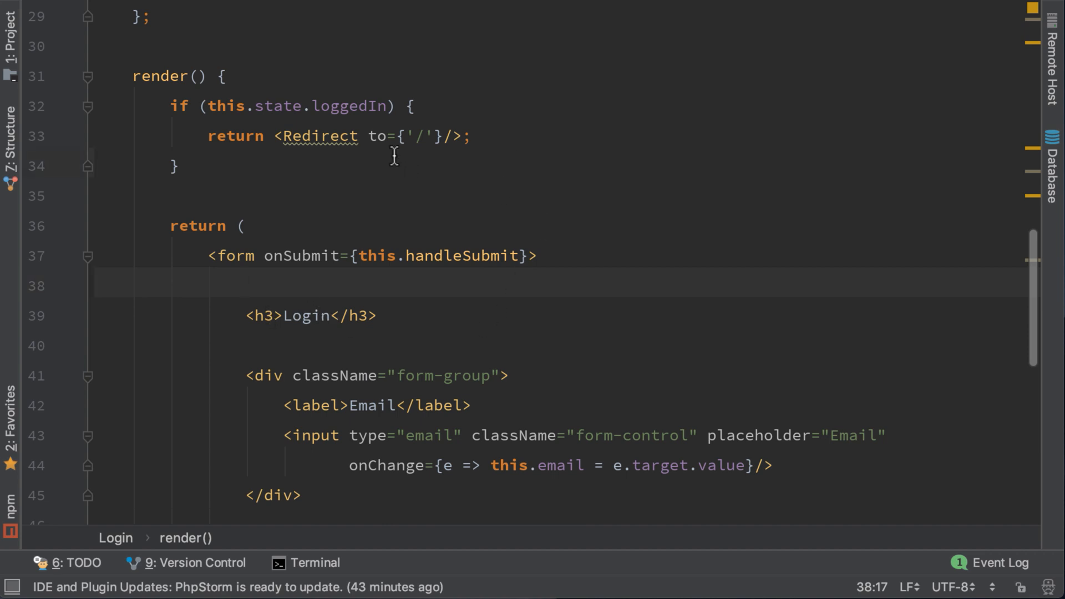
pyautogui.write('error')
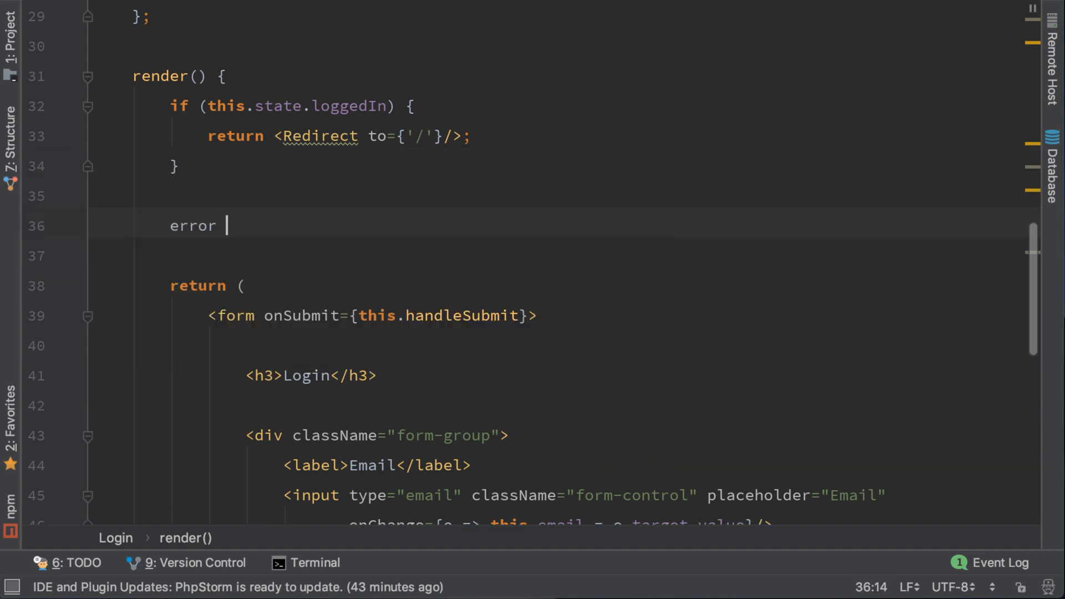
pyautogui.write("= '';")
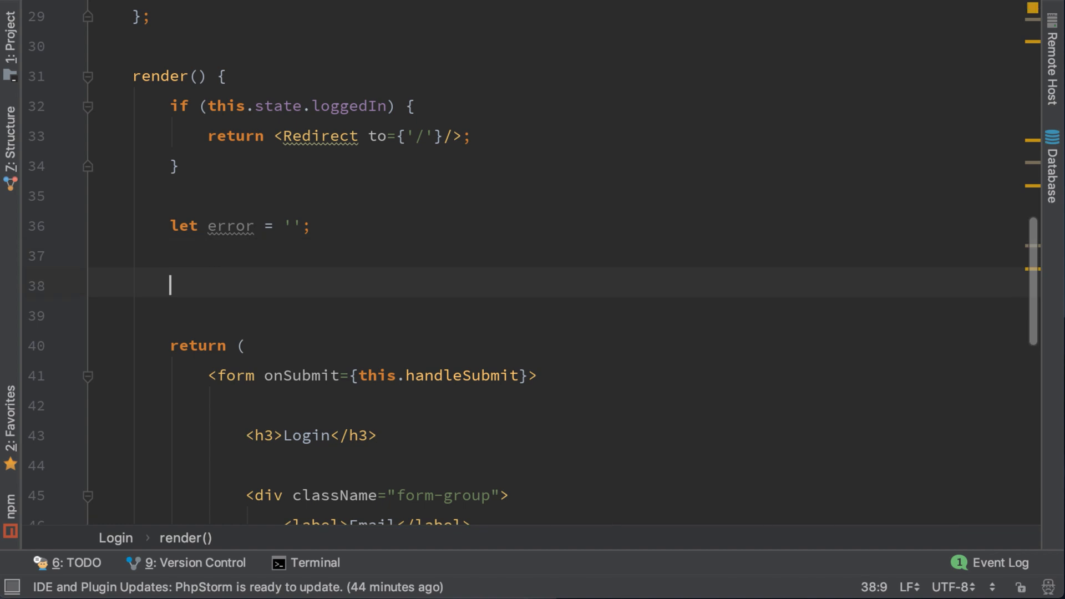
pyautogui.write('if')
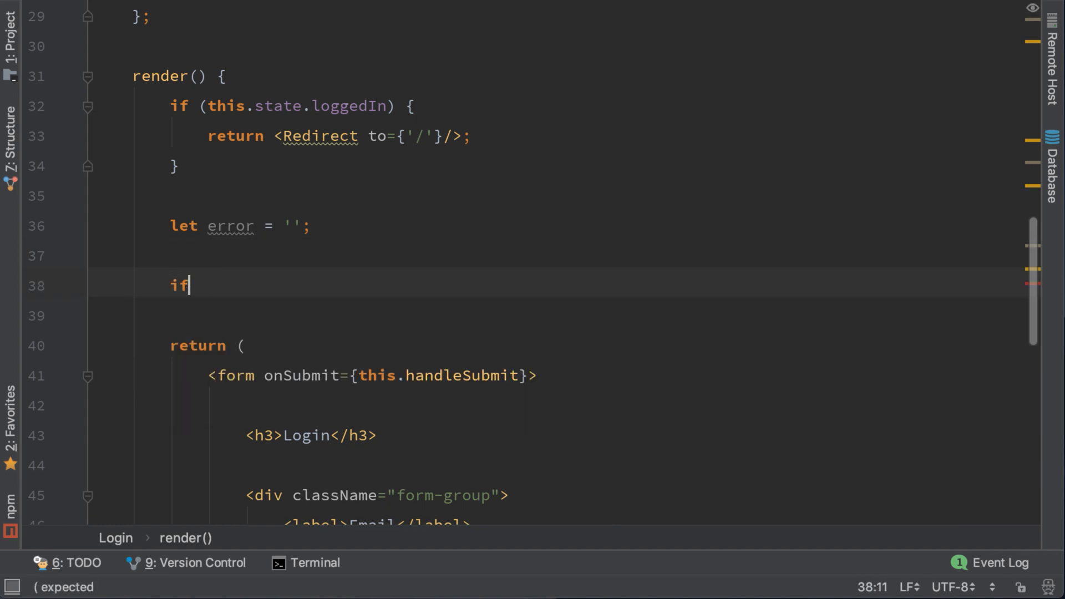
pyautogui.write('(this.st')
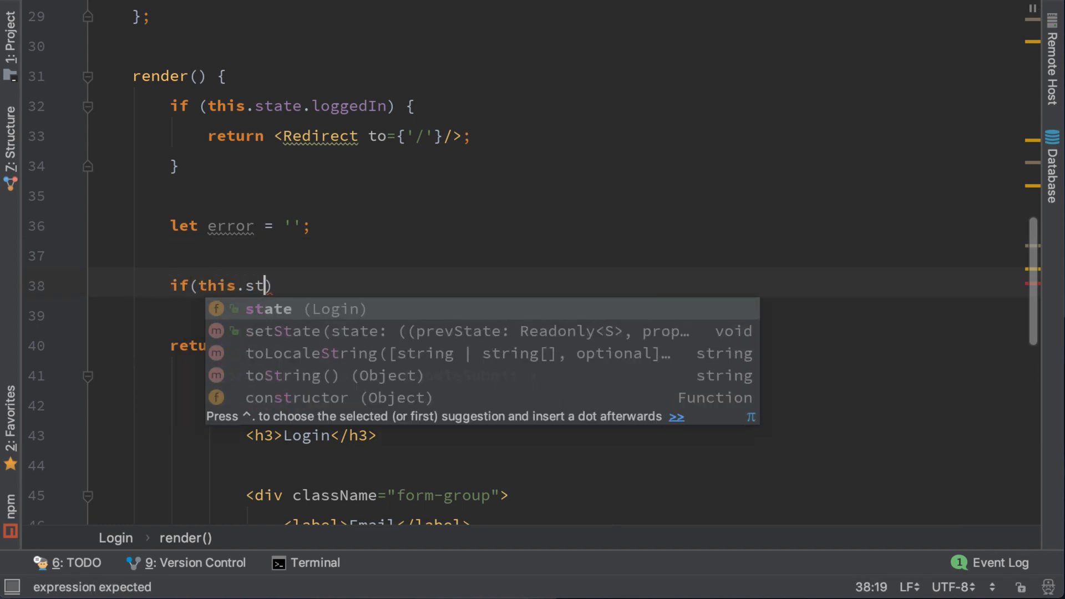
pyautogui.write('ate.message')
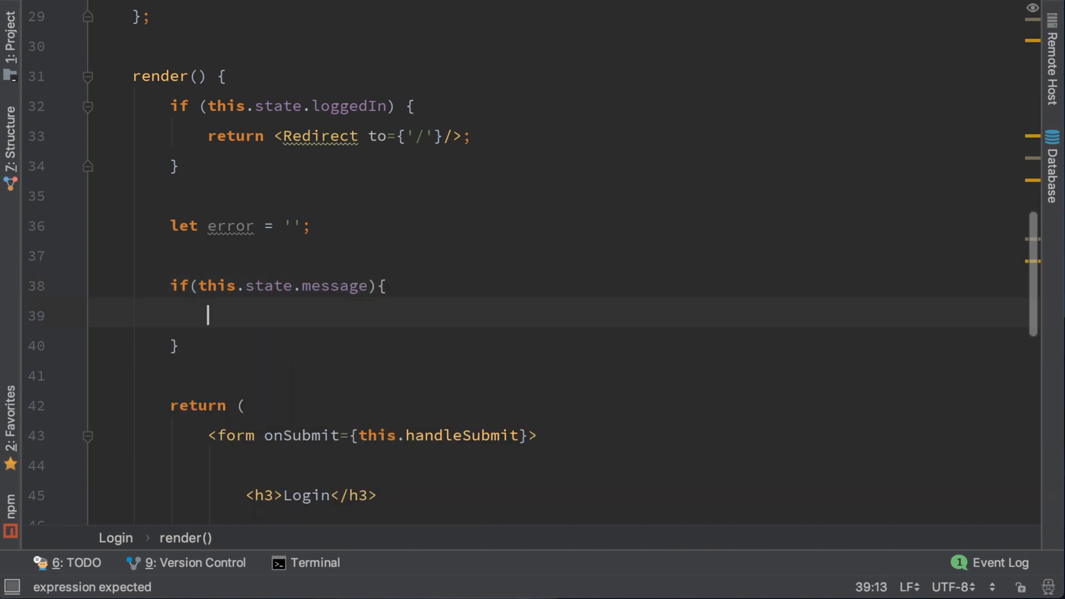
pyautogui.scroll(-3)
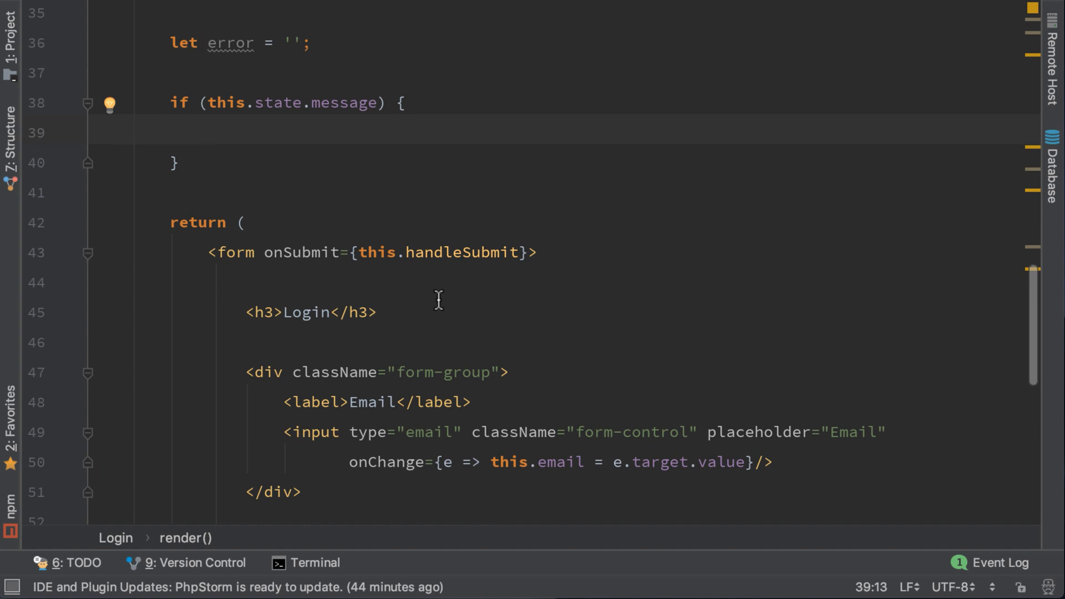
pyautogui.write('error = (')
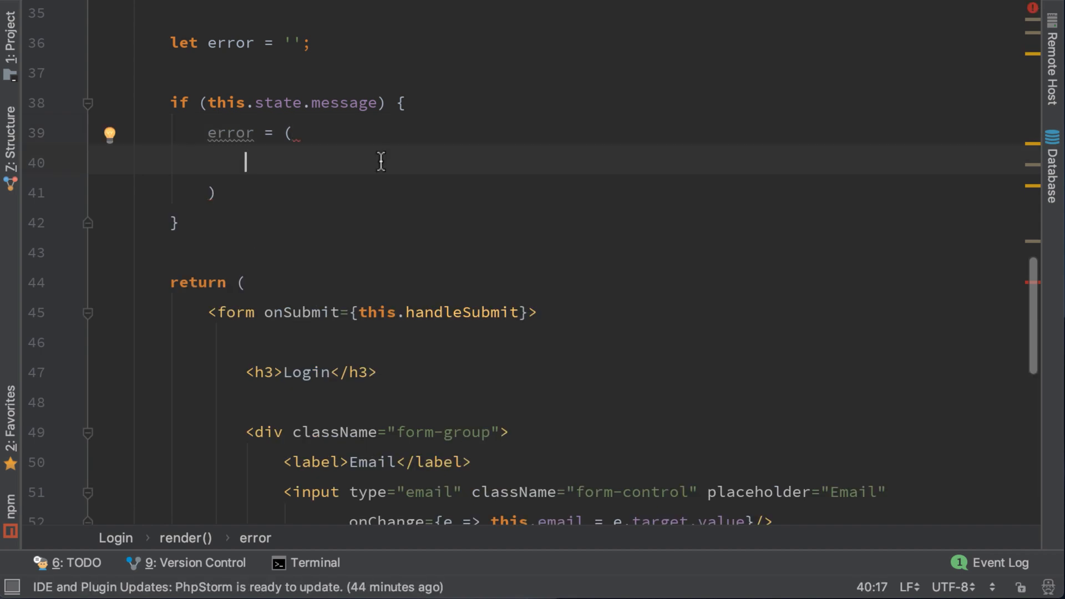
# Step: Build an alert alert-danger div with role="alert" around {this.state.message} and insert {error} in the form
pyautogui.write('<d')
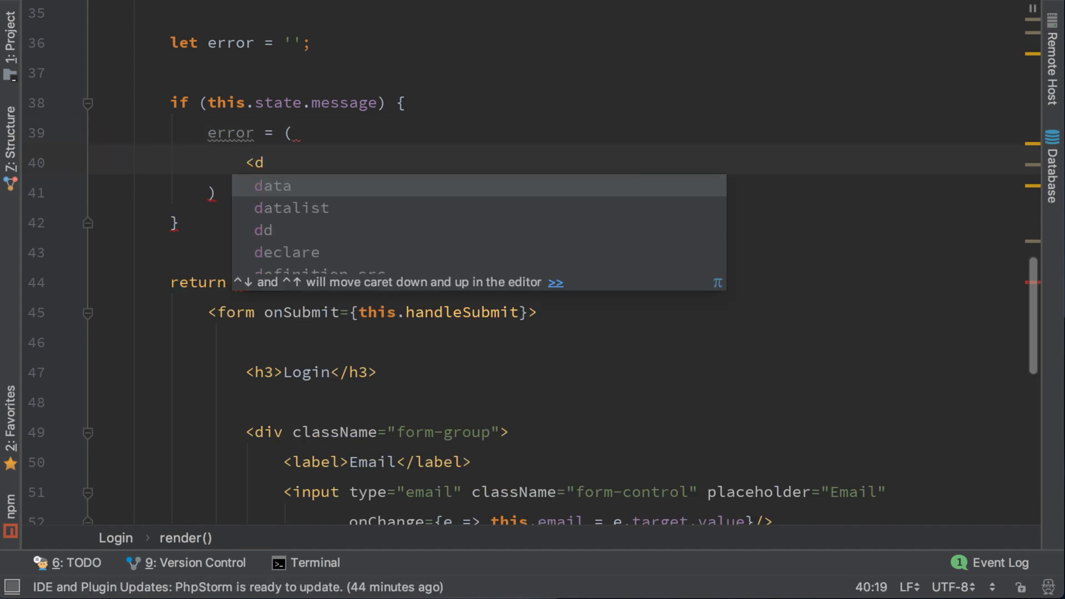
pyautogui.write('iv className="alert aler')
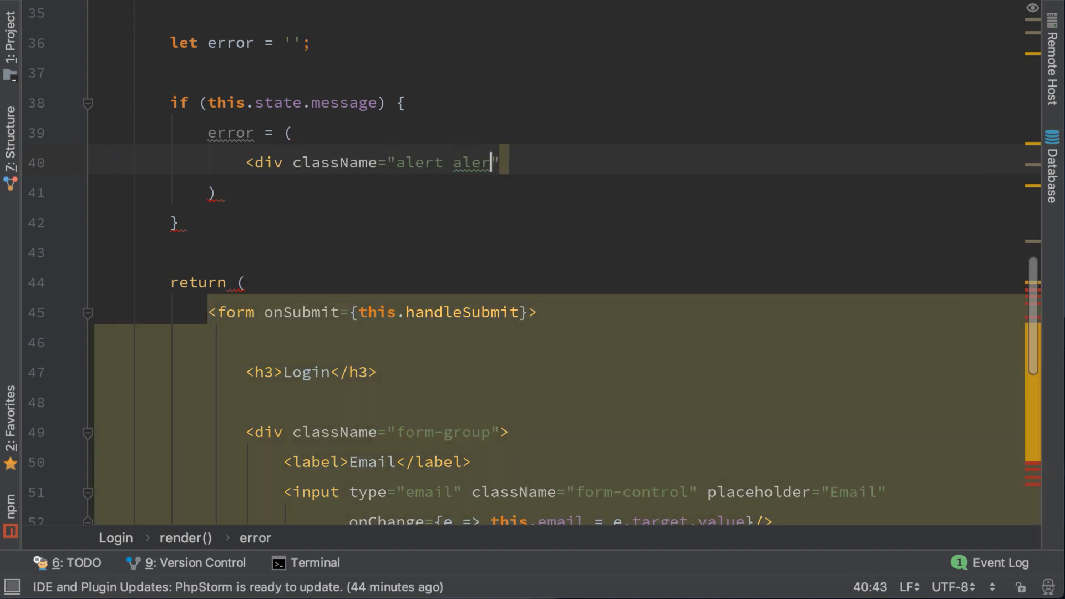
pyautogui.write('t-danger')
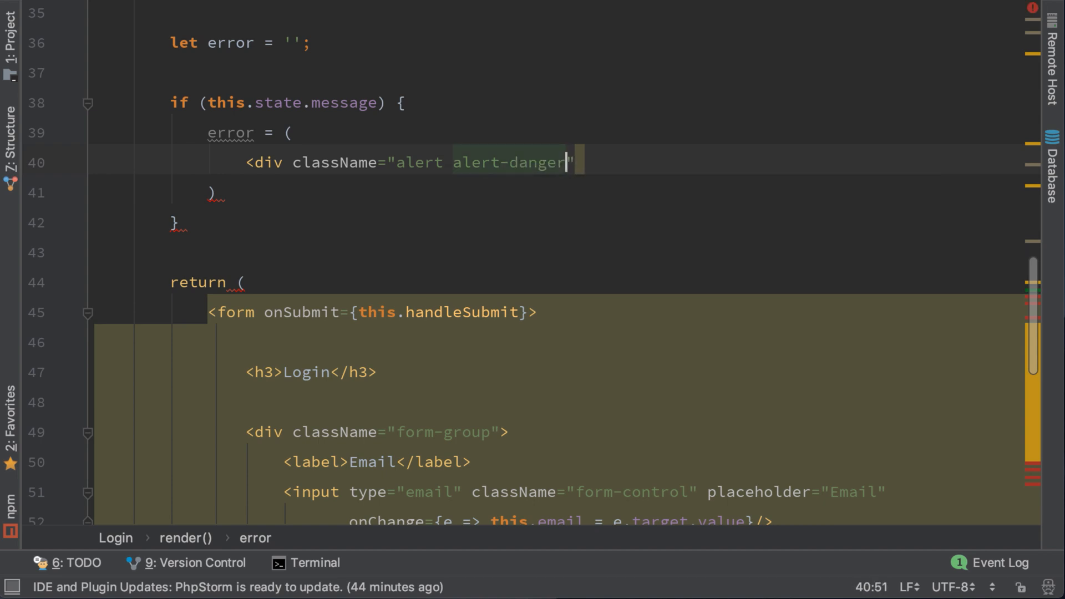
pyautogui.write('role="alert">')
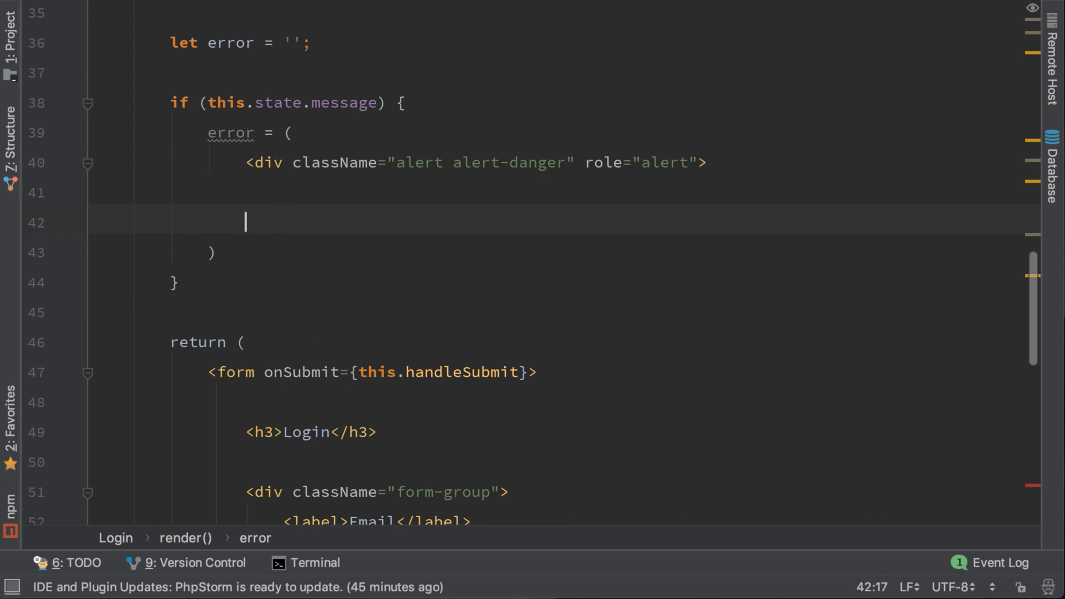
pyautogui.write('</div>')
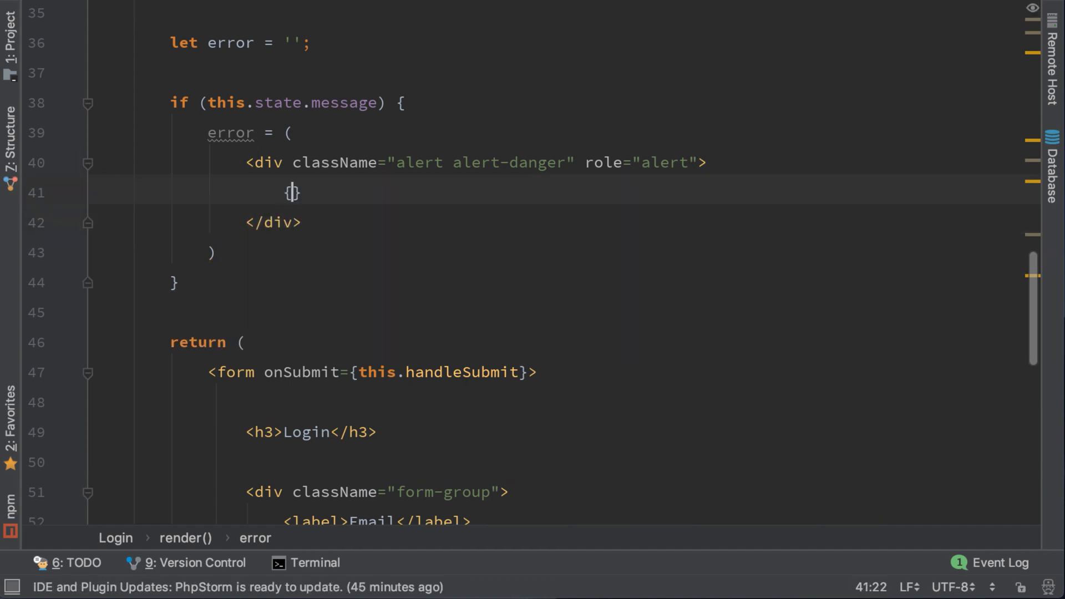
pyautogui.write('{this.state.')
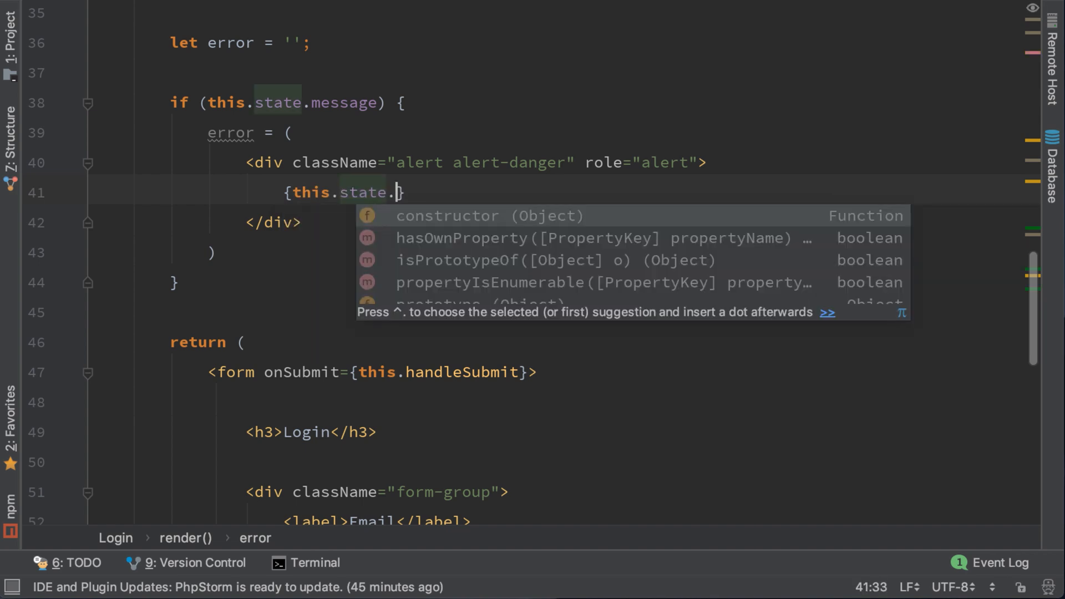
pyautogui.write('message')
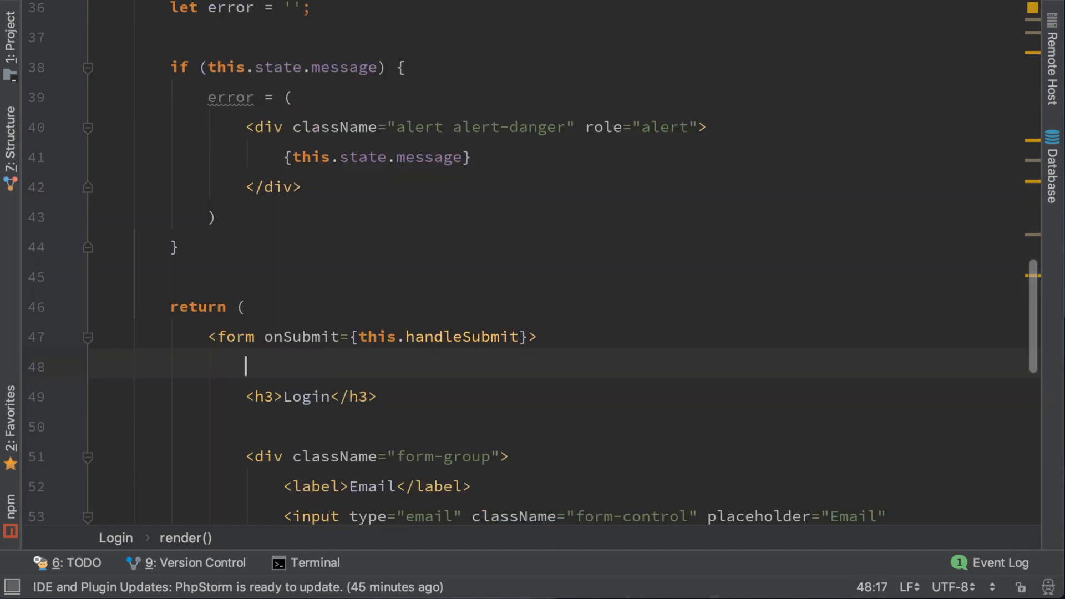
pyautogui.write('{errro}')
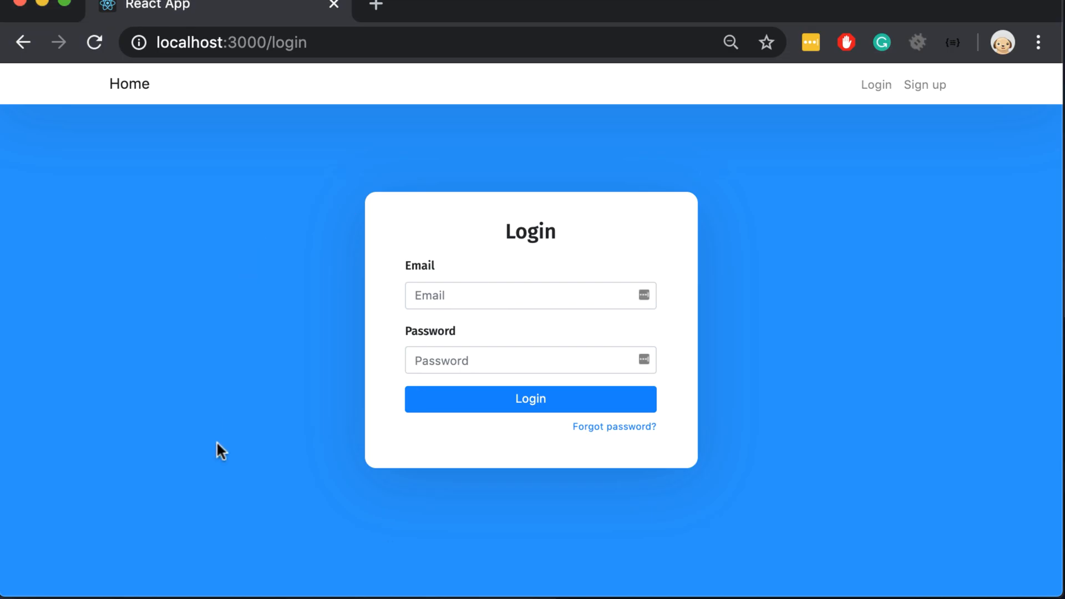
pyautogui.click(531, 295)
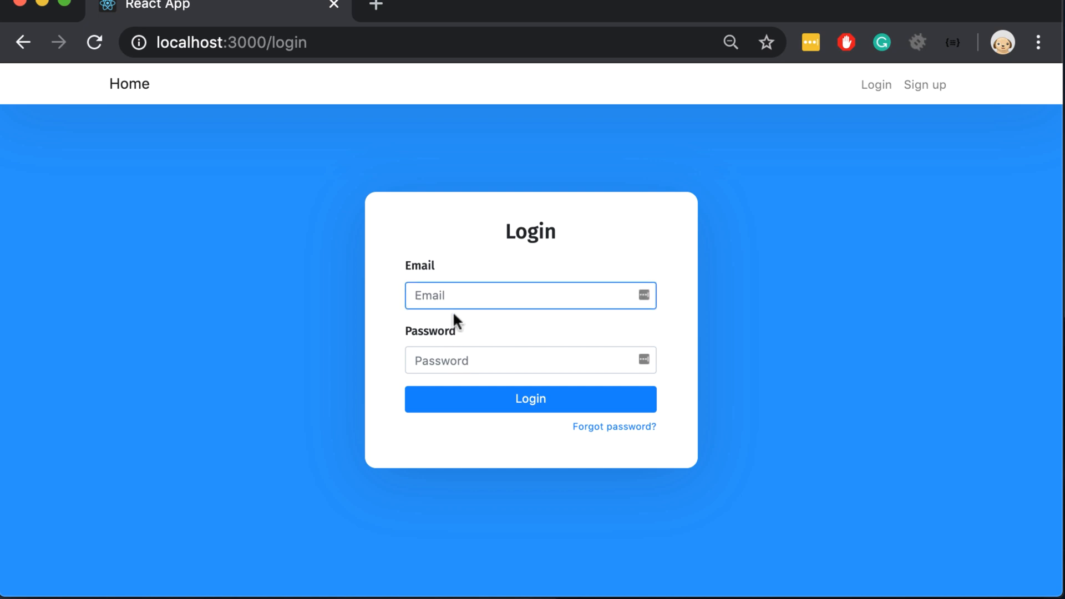
pyautogui.write('a@f.c')
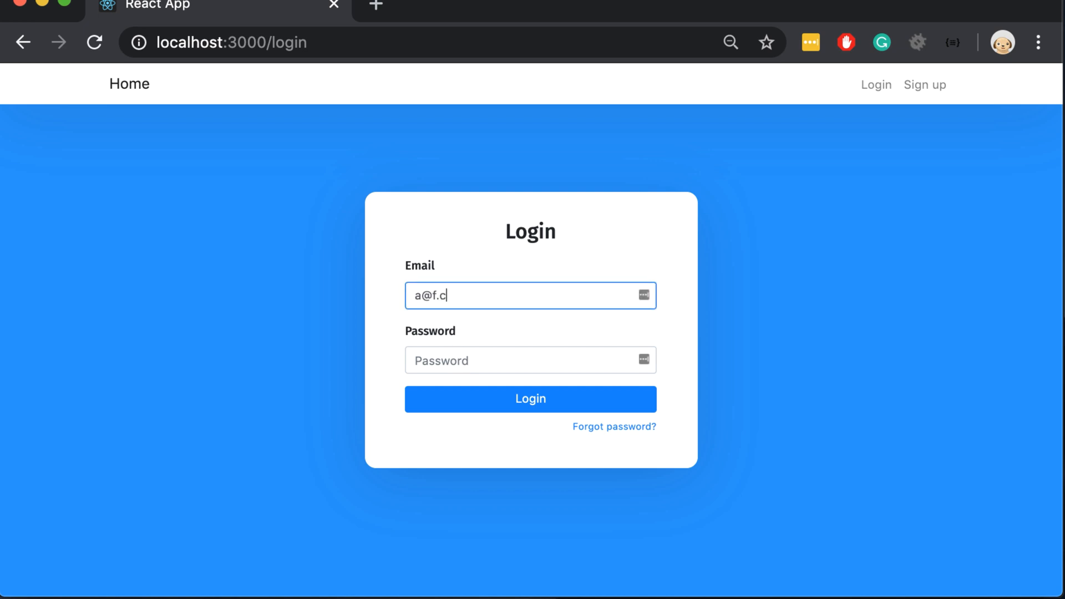
pyautogui.click(531, 398)
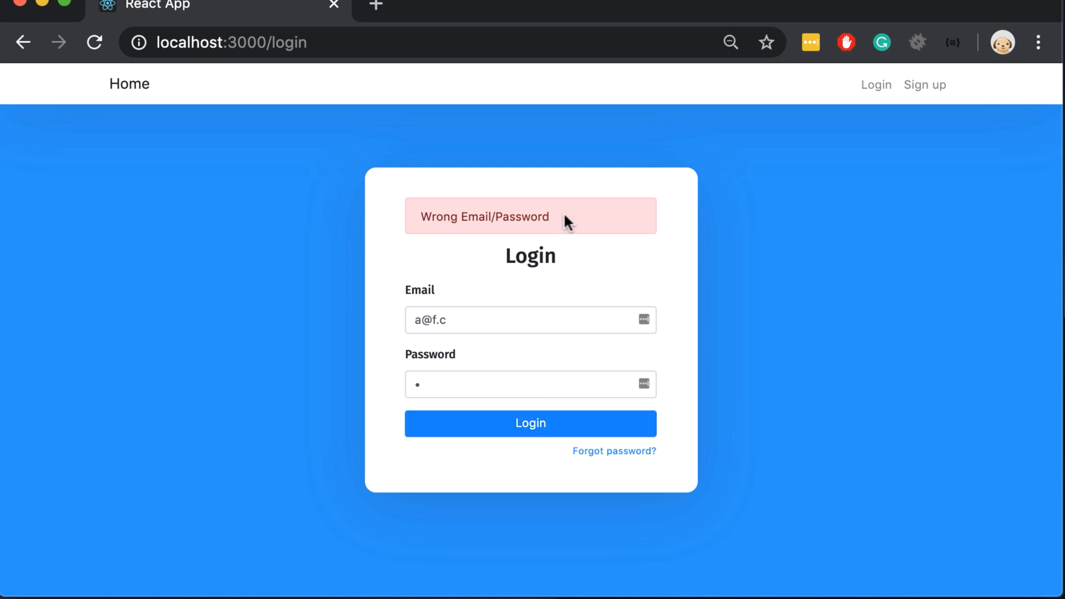
pyautogui.moveTo(1010, 96)
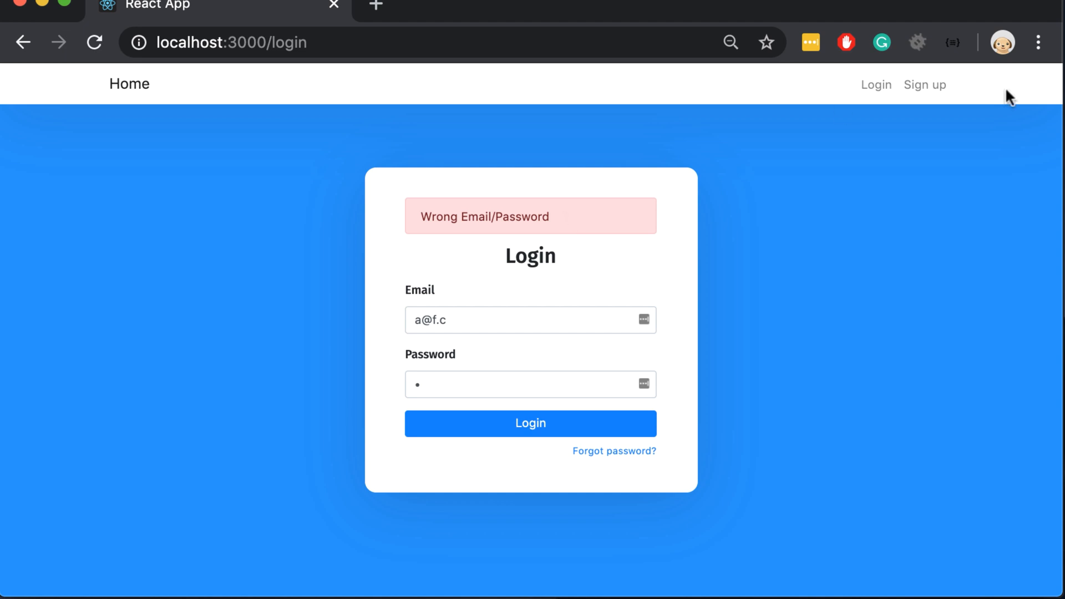
pyautogui.click(925, 84)
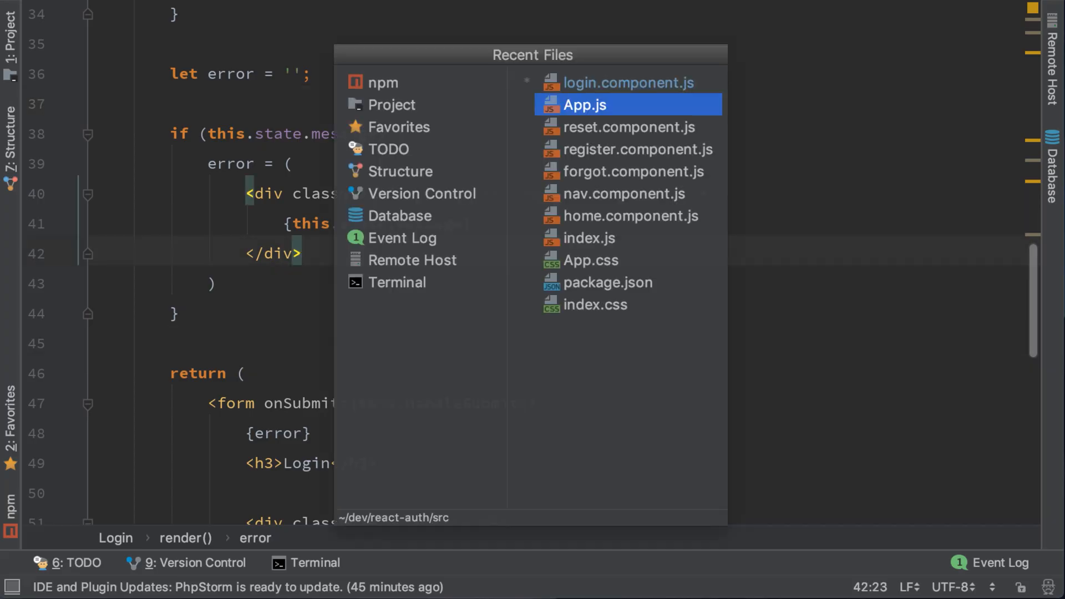
# Step: In register.component.js, setState the error message in catch and add state = {}
pyautogui.click(628, 150)
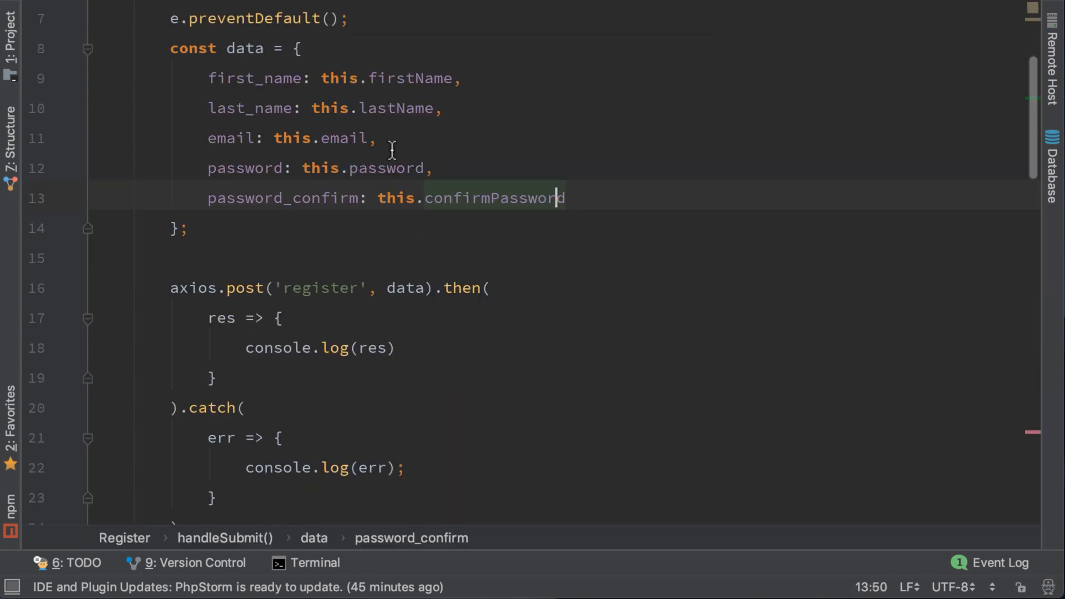
pyautogui.scroll(-3)
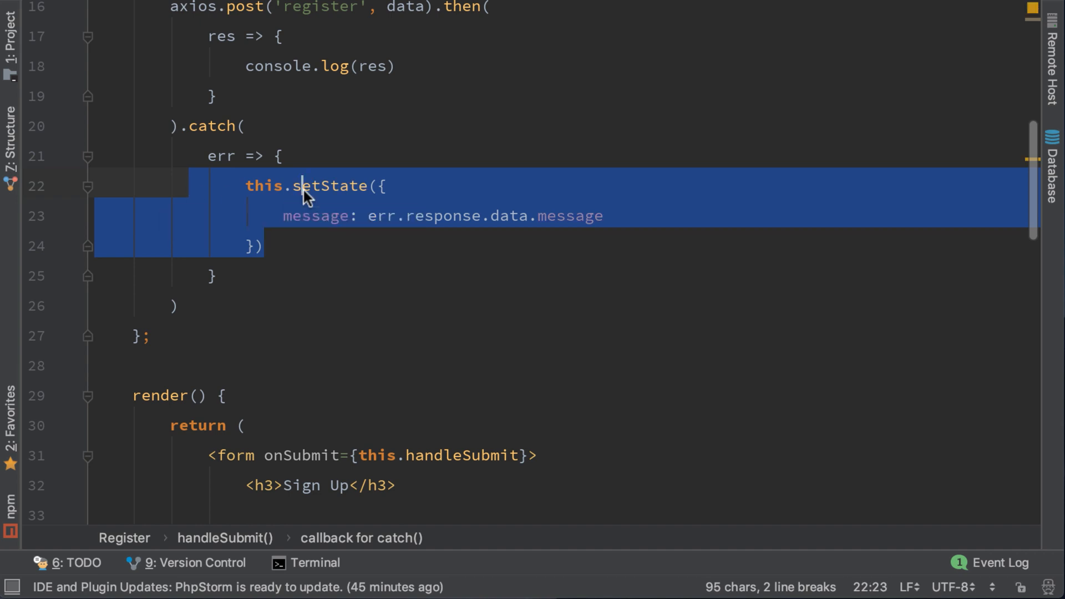
pyautogui.write('s')
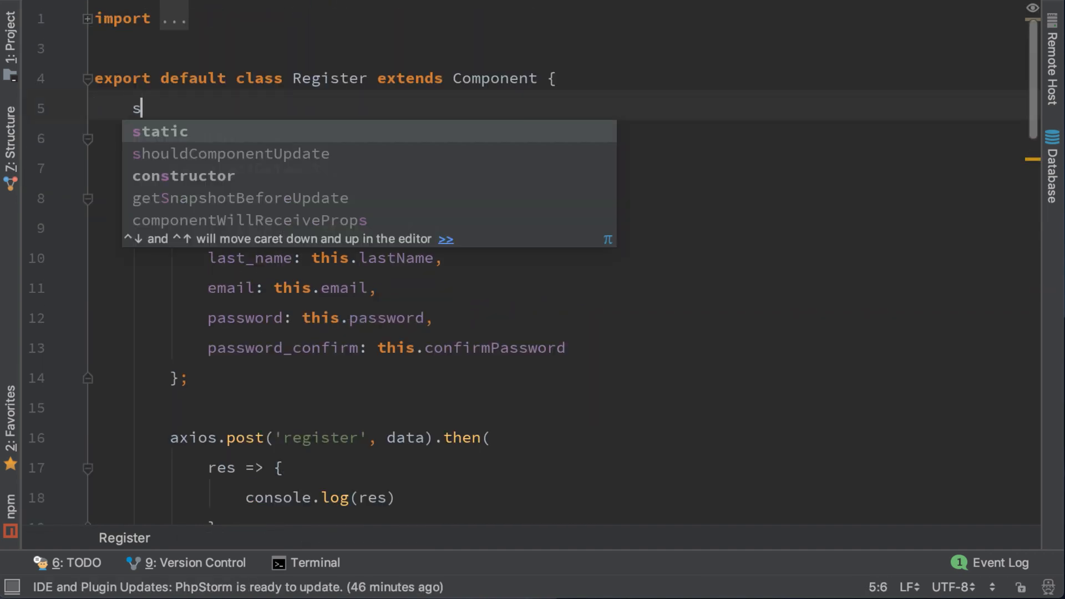
pyautogui.write('tate')
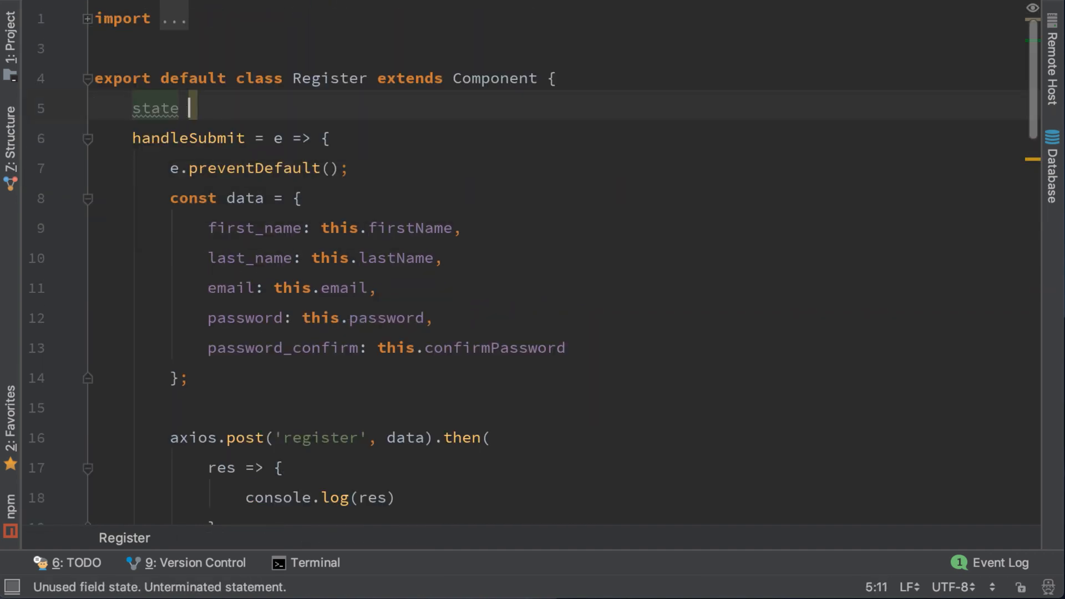
pyautogui.write('= {};')
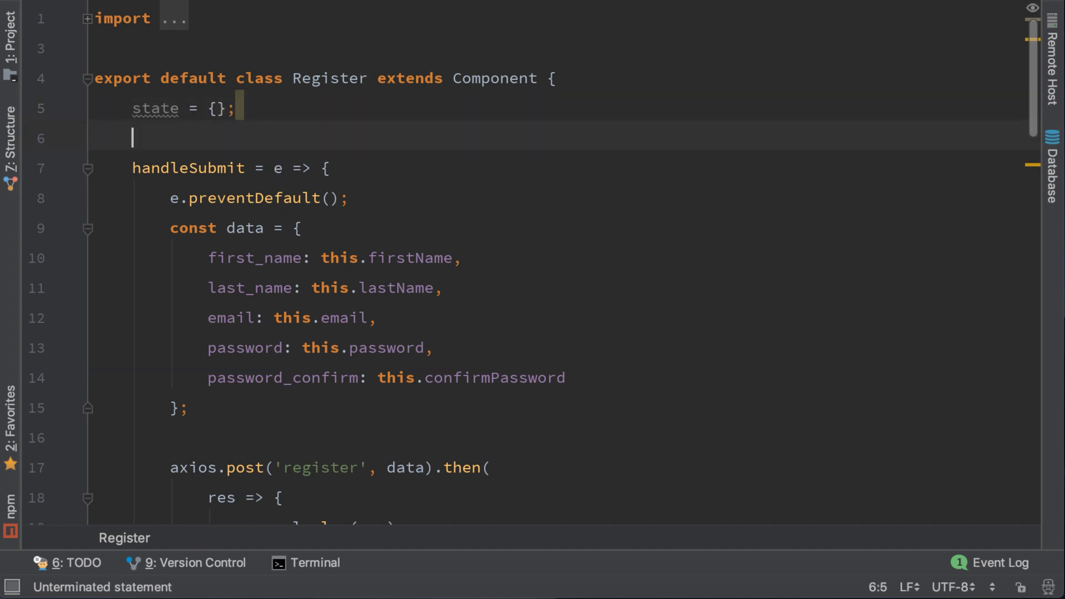
# Step: Copy the error alert block from login.component.js and insert {error} above Sign Up
pyautogui.press('Ctrl+E')
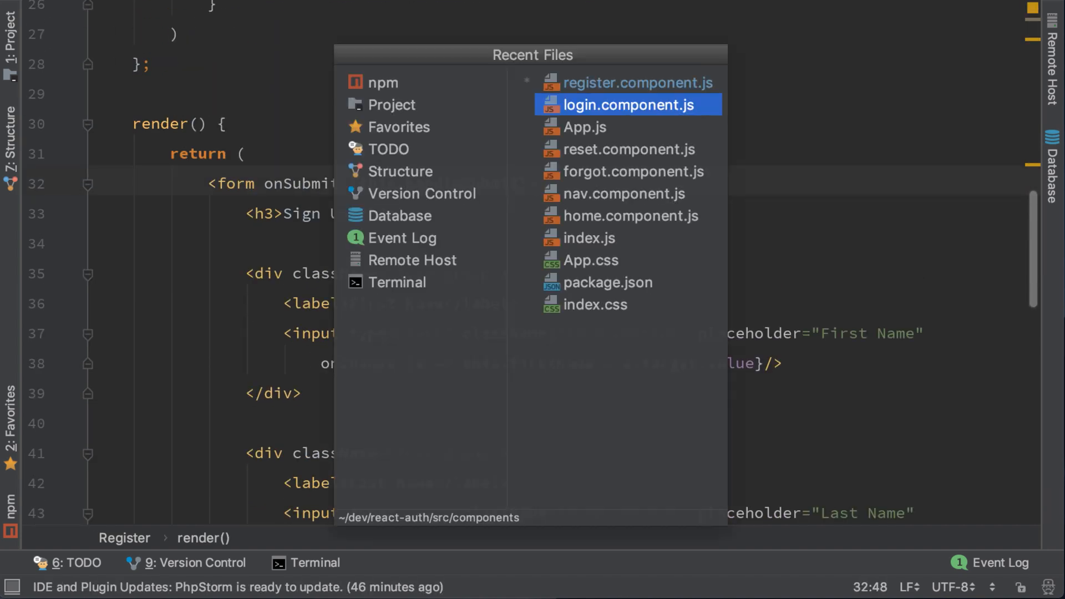
pyautogui.click(628, 105)
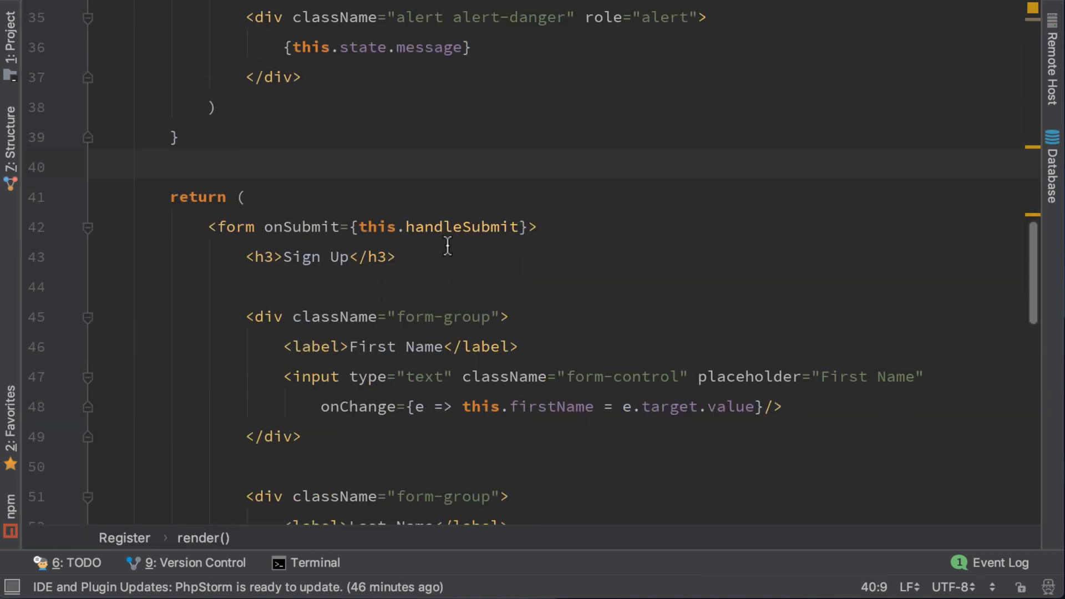
pyautogui.write('P')
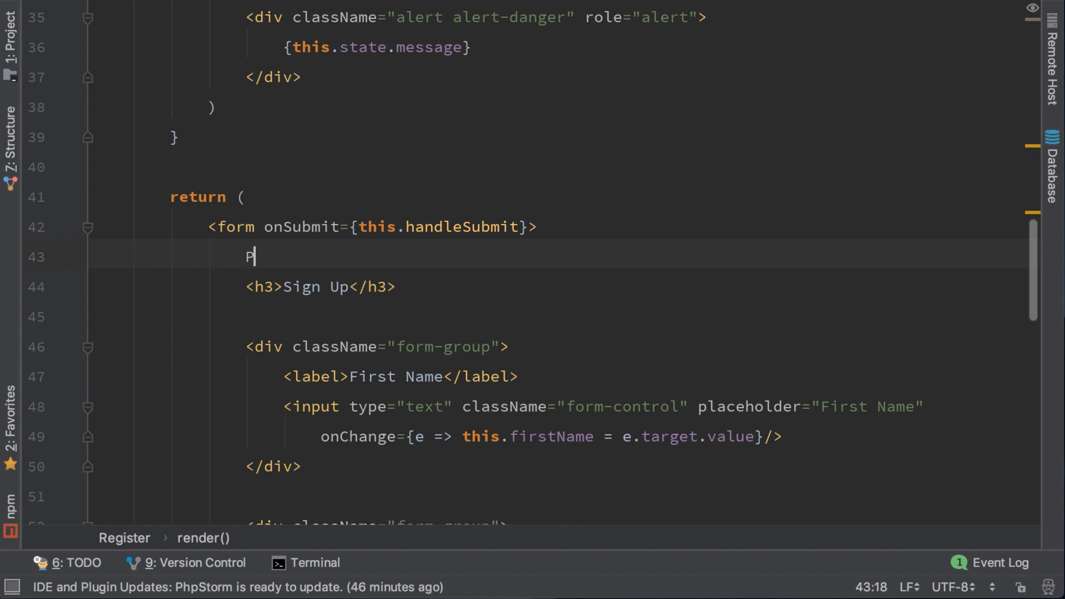
pyautogui.write('{error}')
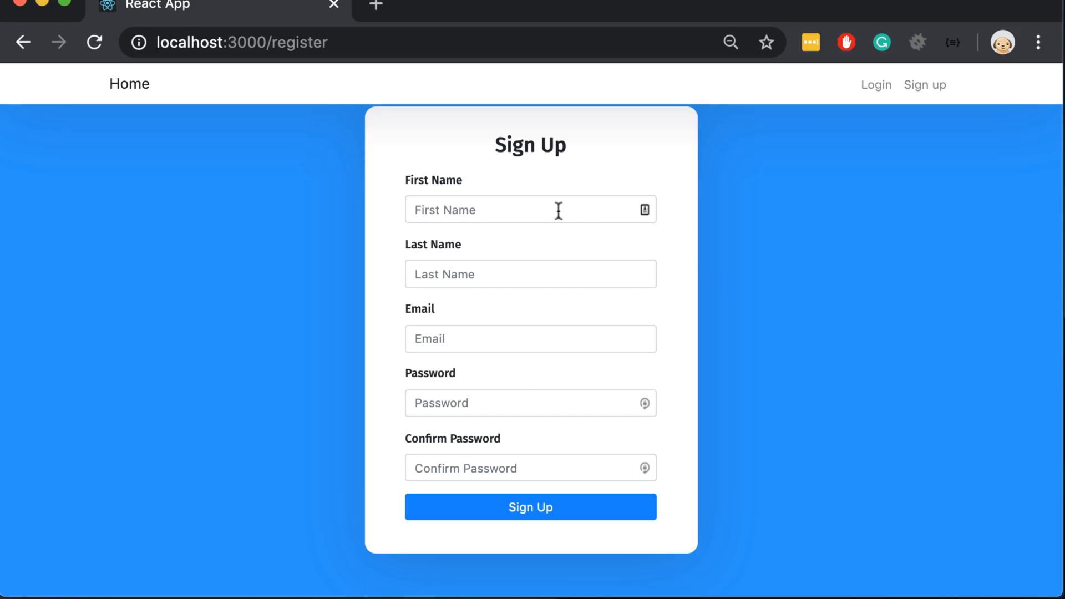
pyautogui.write('a')
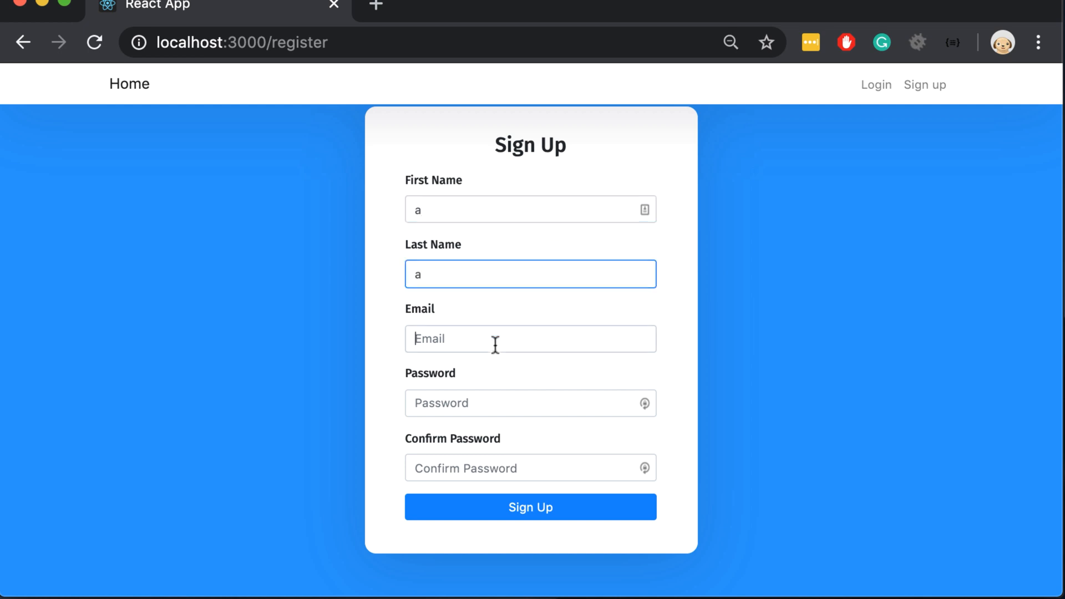
pyautogui.write('a@')
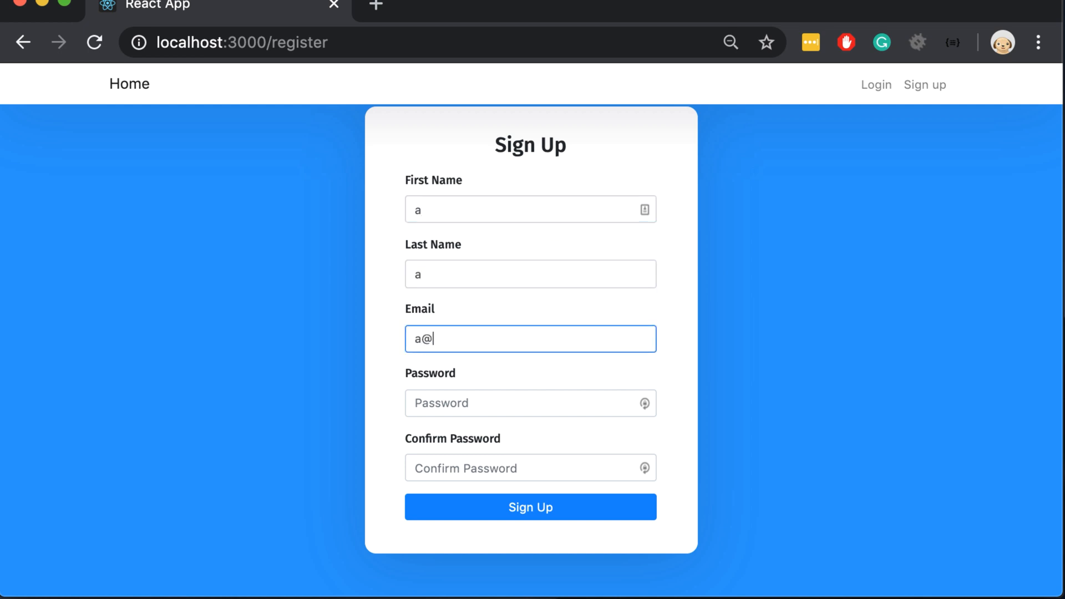
pyautogui.write('a.com')
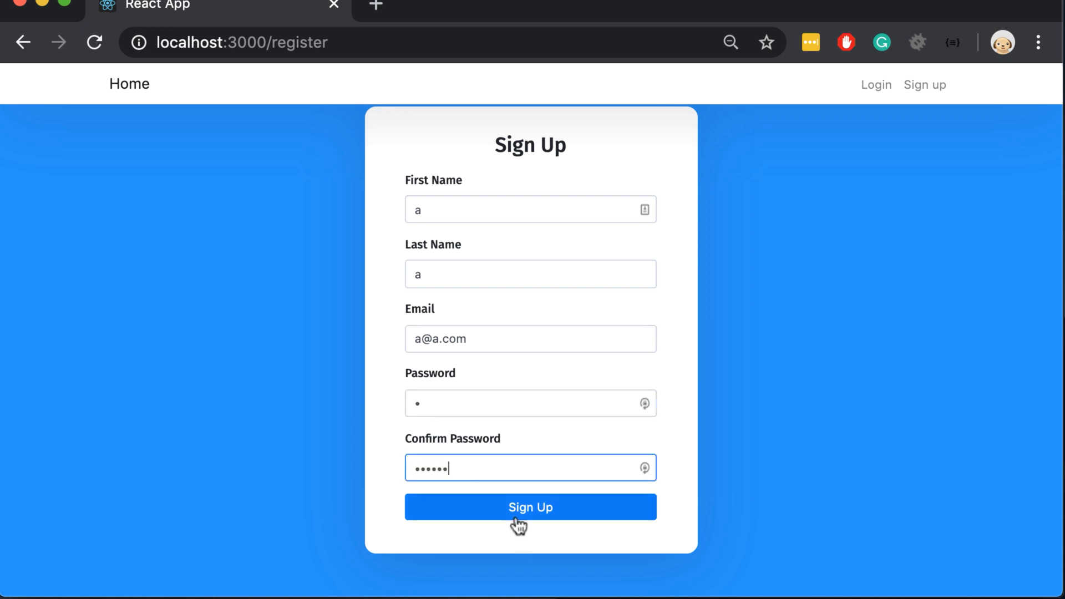
pyautogui.click(531, 507)
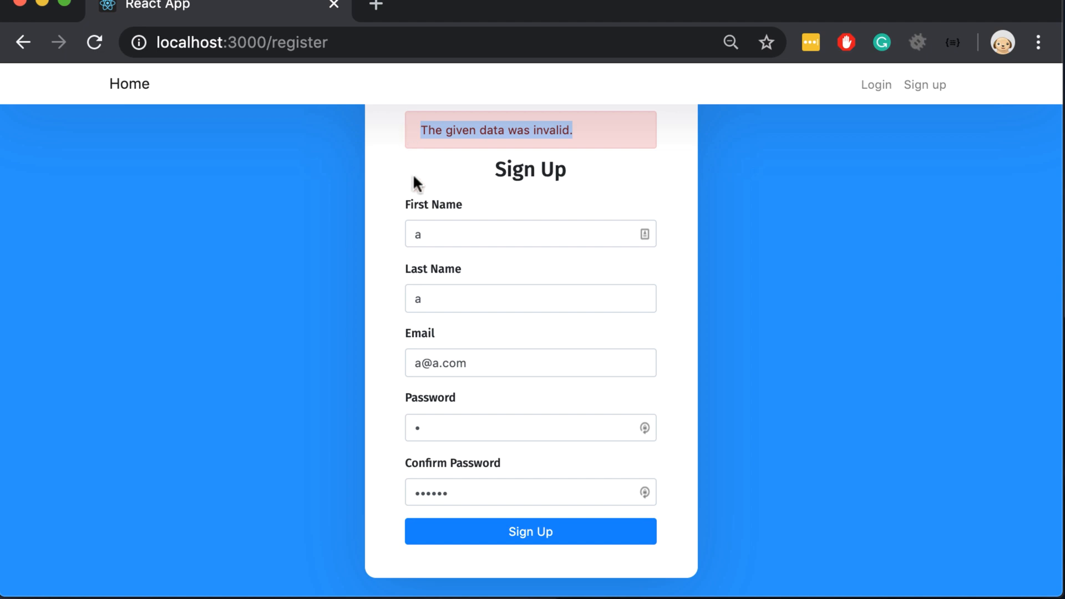
pyautogui.moveTo(522, 157)
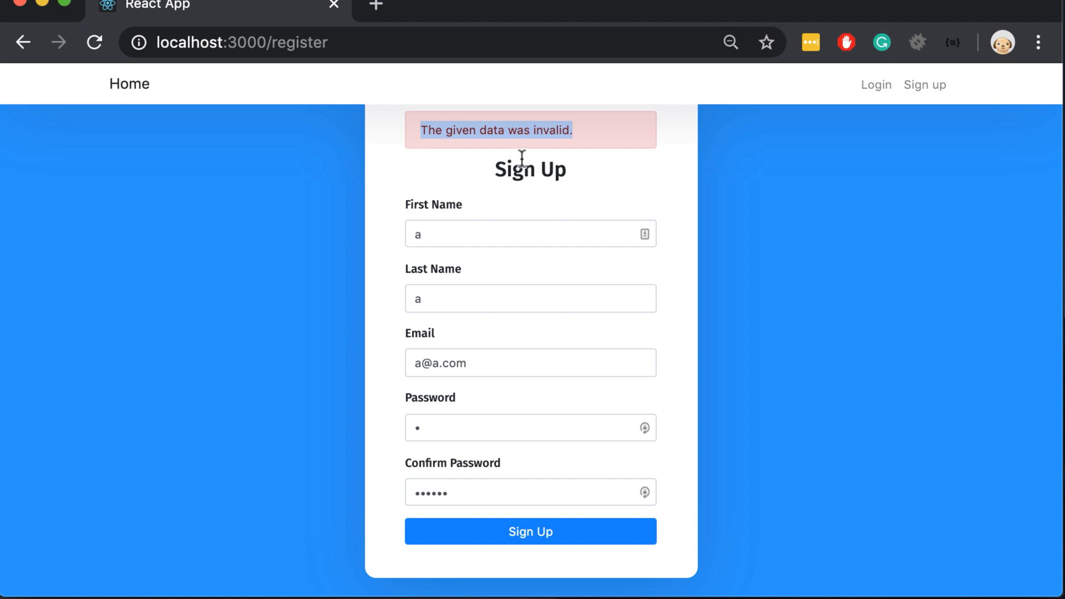
pyautogui.moveTo(781, 95)
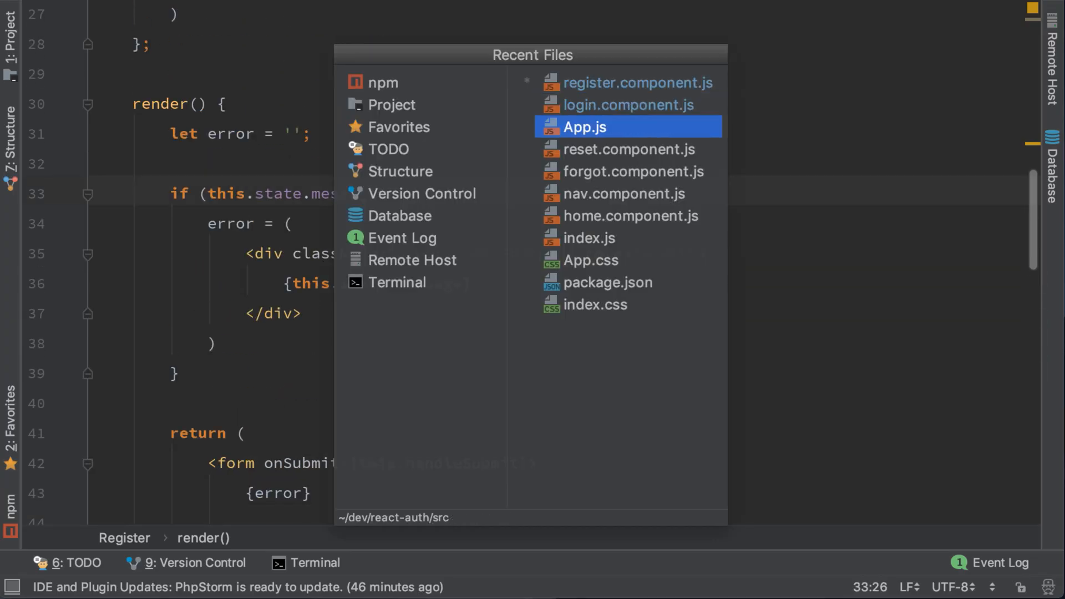
# Step: In Forgot.js, insert the copied {error} alert into the form and add state = {} to the component
pyautogui.click(634, 171)
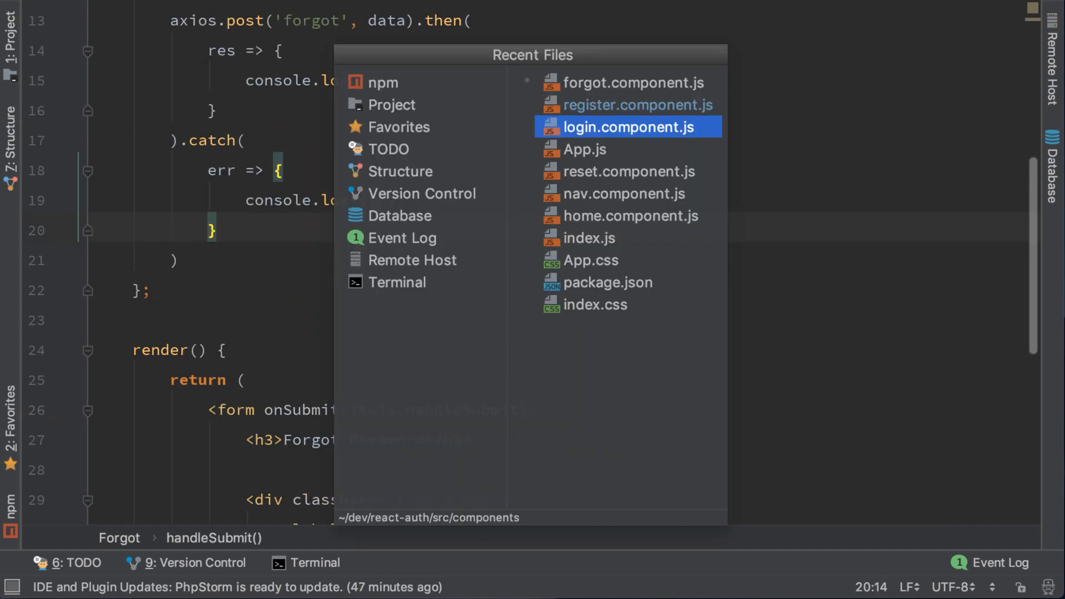
pyautogui.press('Escape')
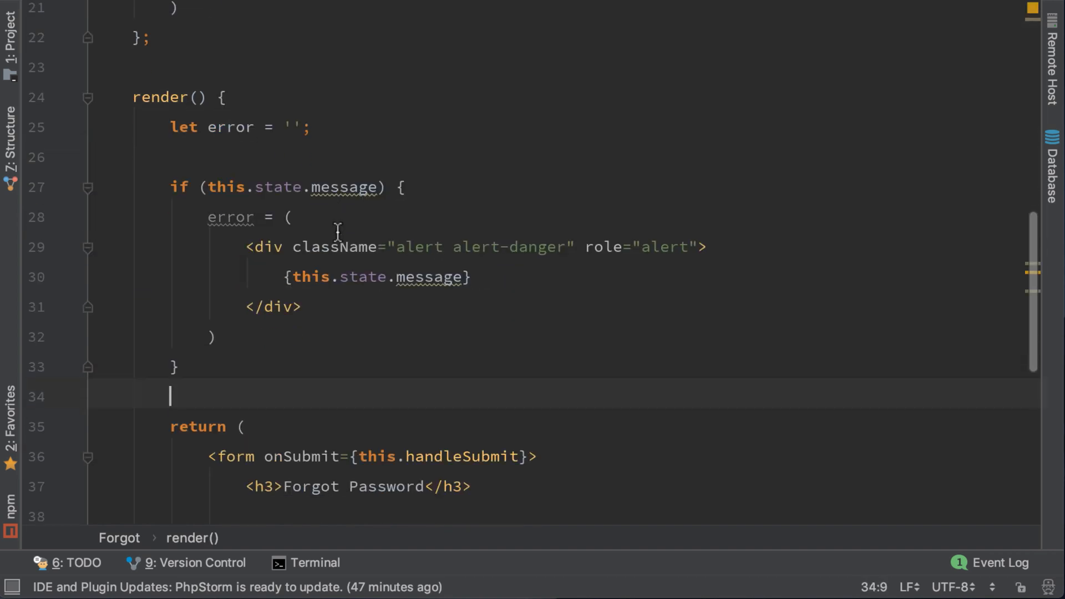
pyautogui.write('{error')
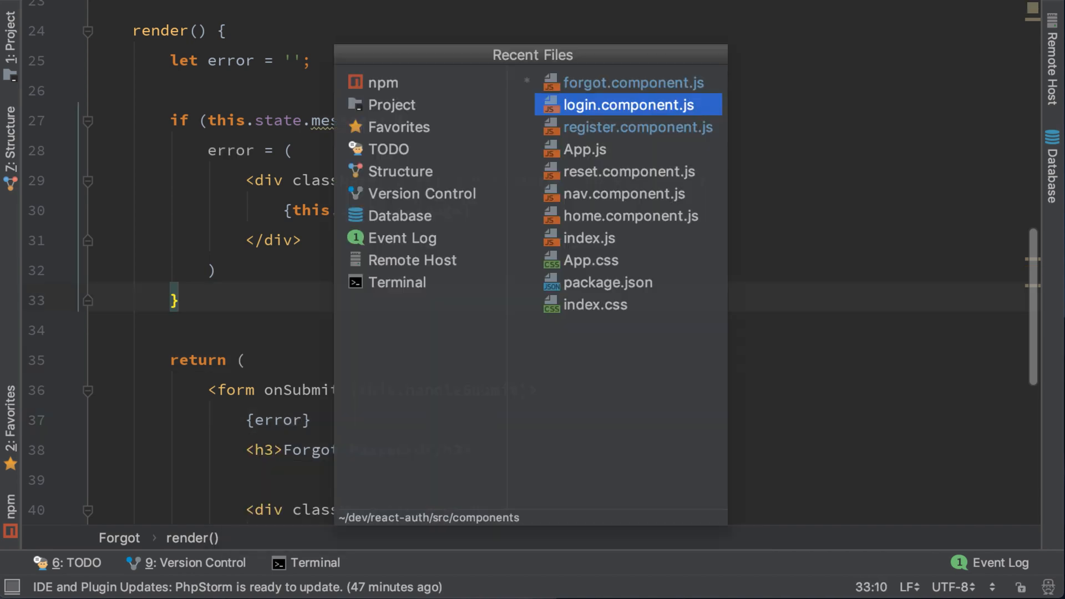
pyautogui.click(629, 104)
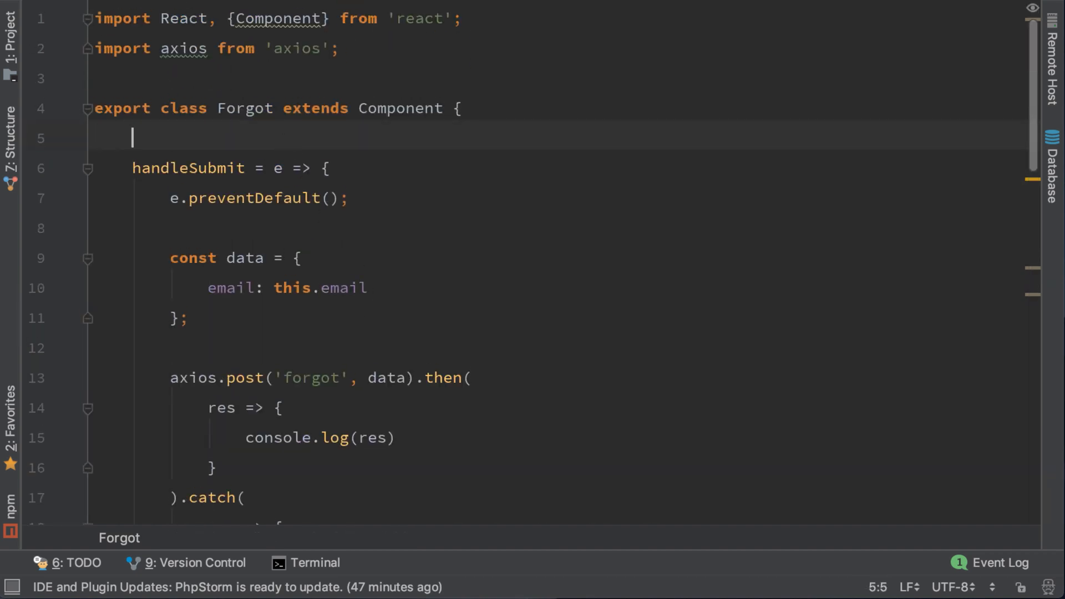
pyautogui.write('state ={}')
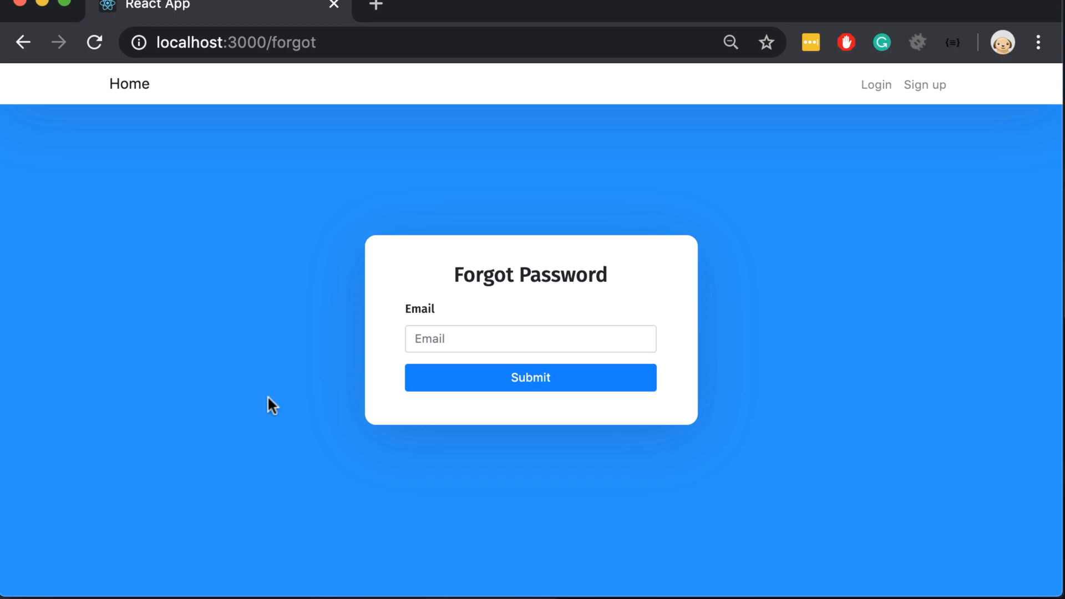
pyautogui.write('asd@c.d')
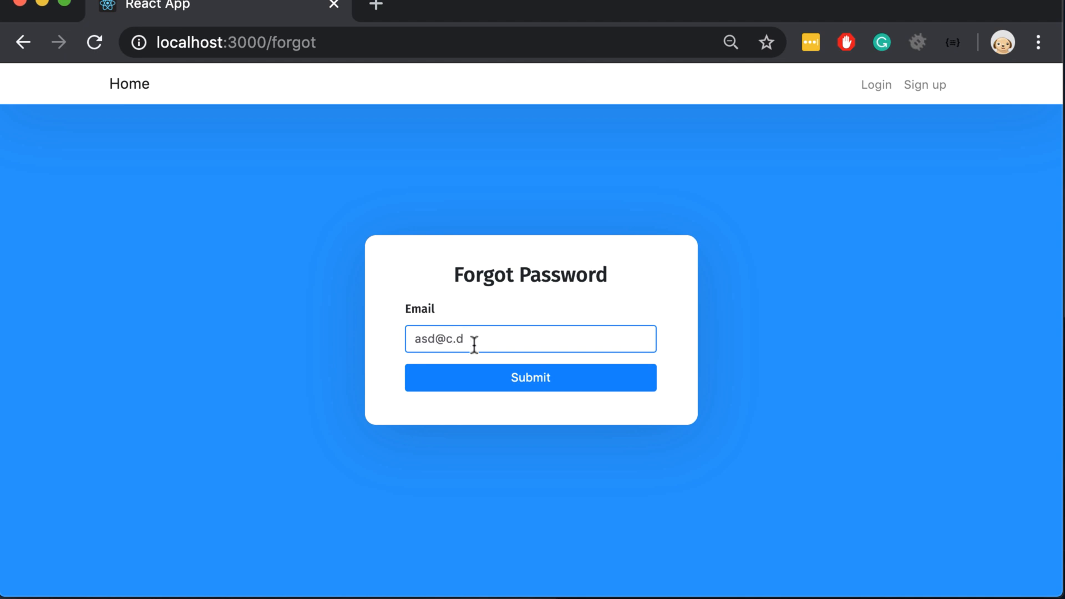
pyautogui.click(531, 378)
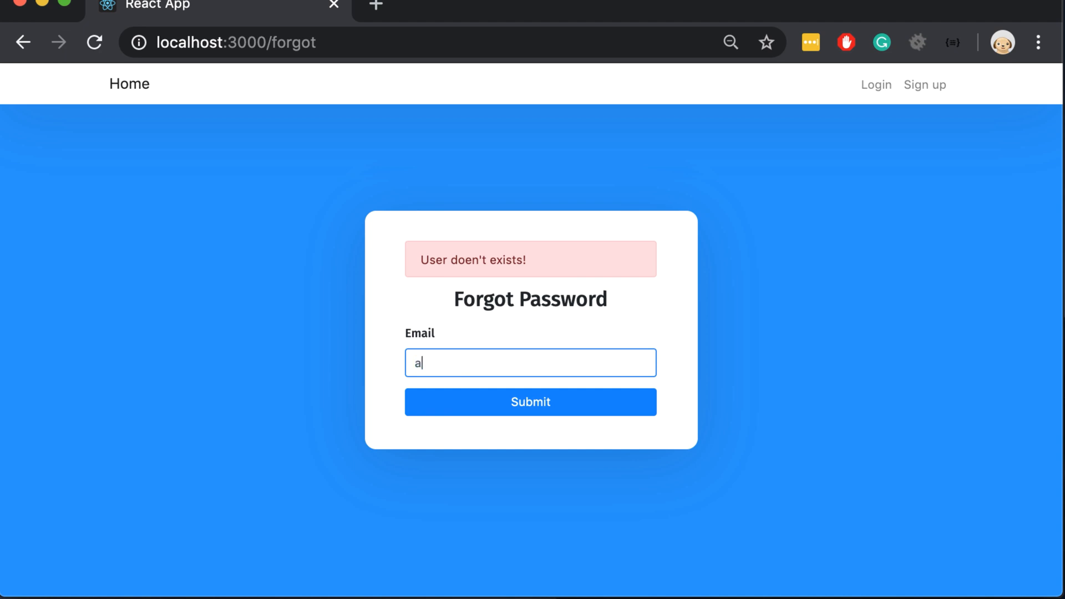
pyautogui.write('@a.com')
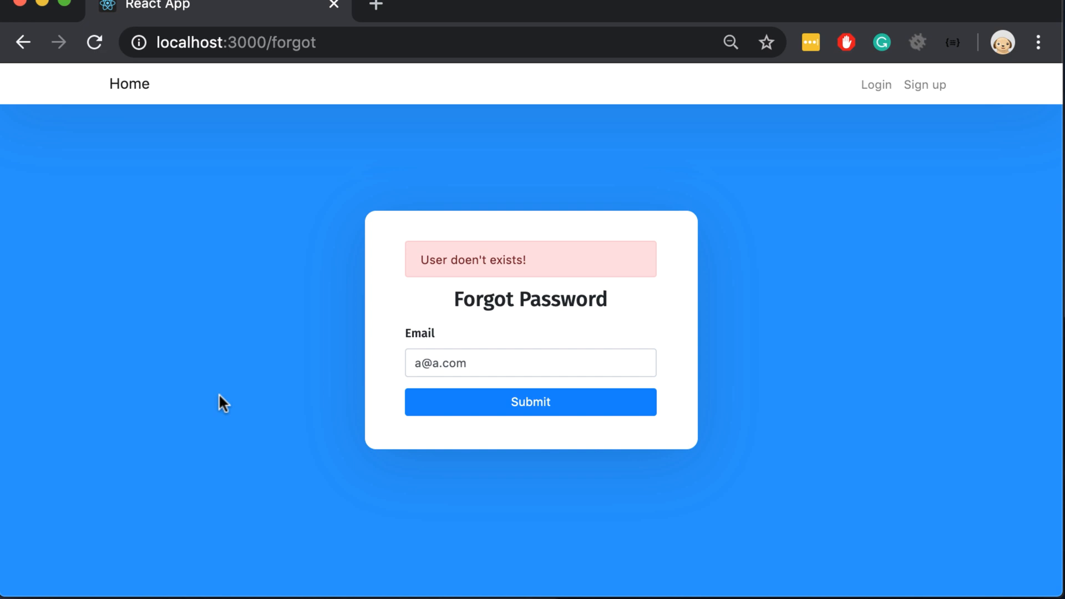
pyautogui.moveTo(289, 583)
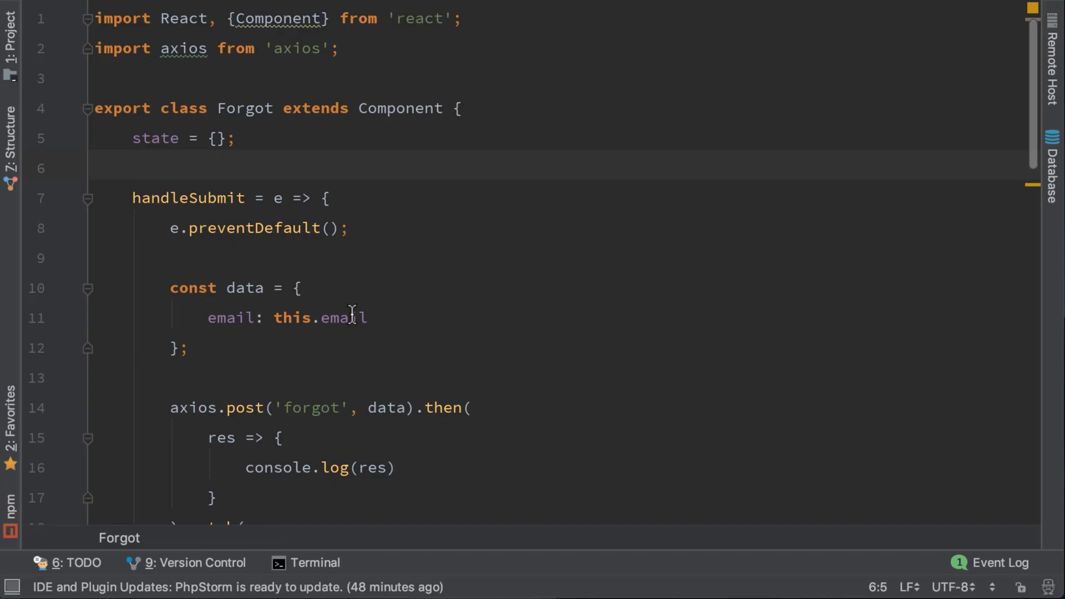
# Step: Store message with cls 'danger' in catch and res.data.message with cls 'success' in then()
pyautogui.scroll(-3)
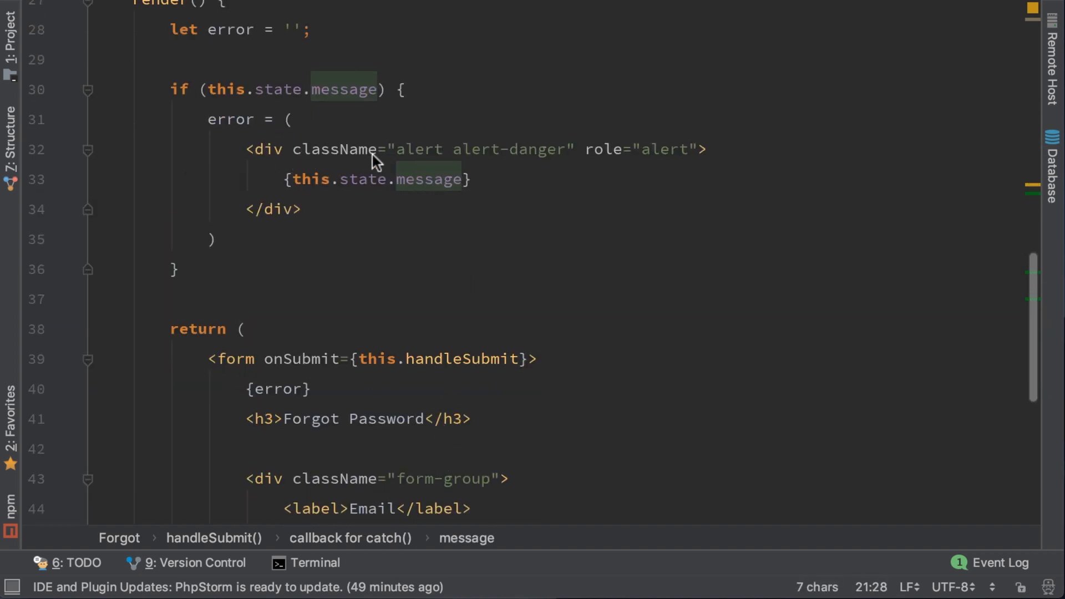
pyautogui.doubleClick(509, 148)
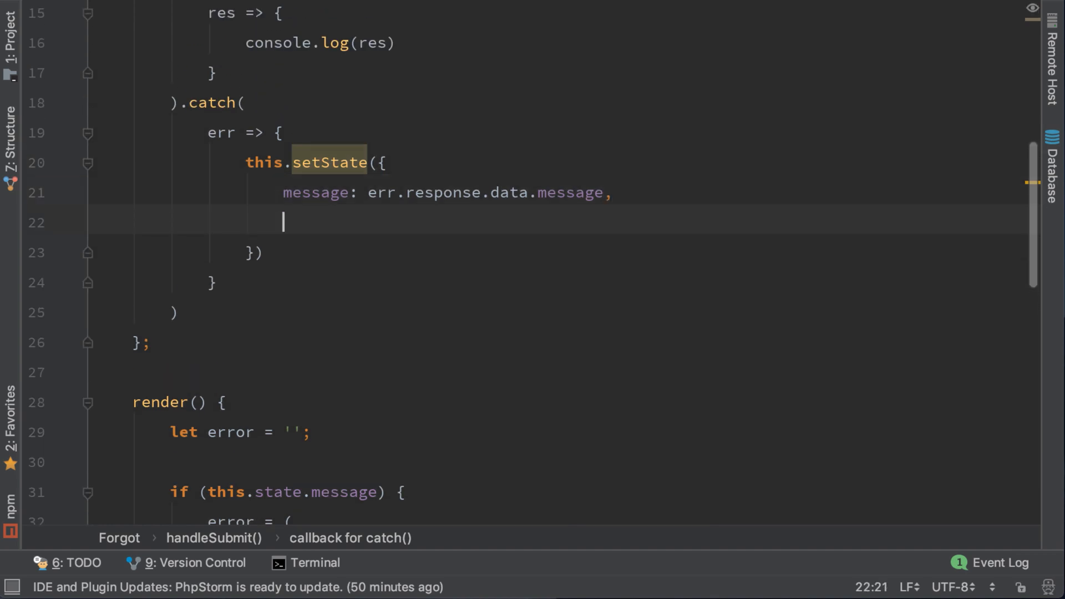
pyautogui.write("cls: ''")
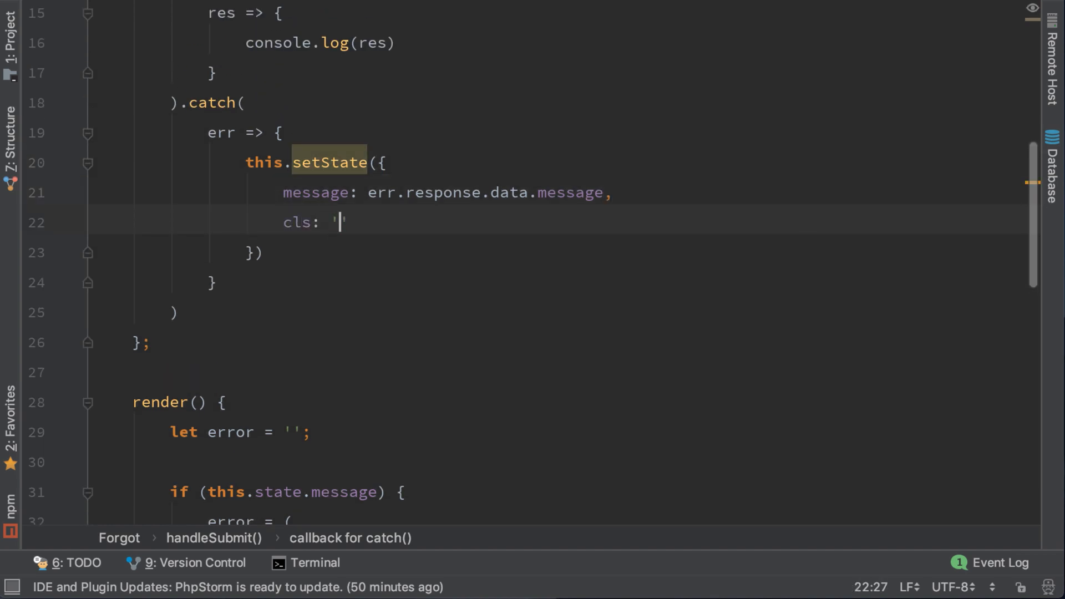
pyautogui.write('danger')
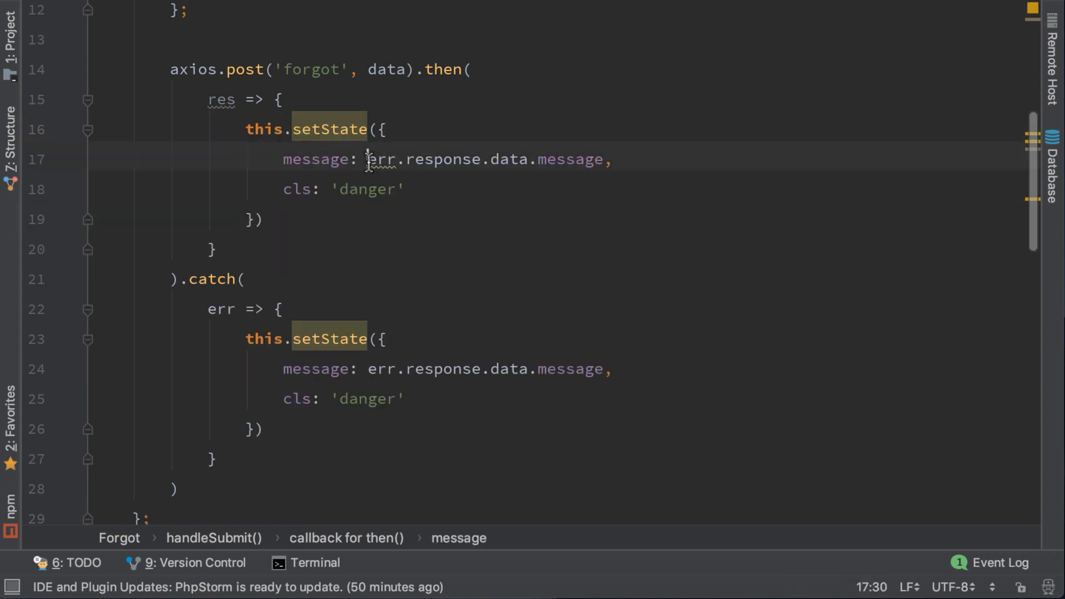
pyautogui.write('res')
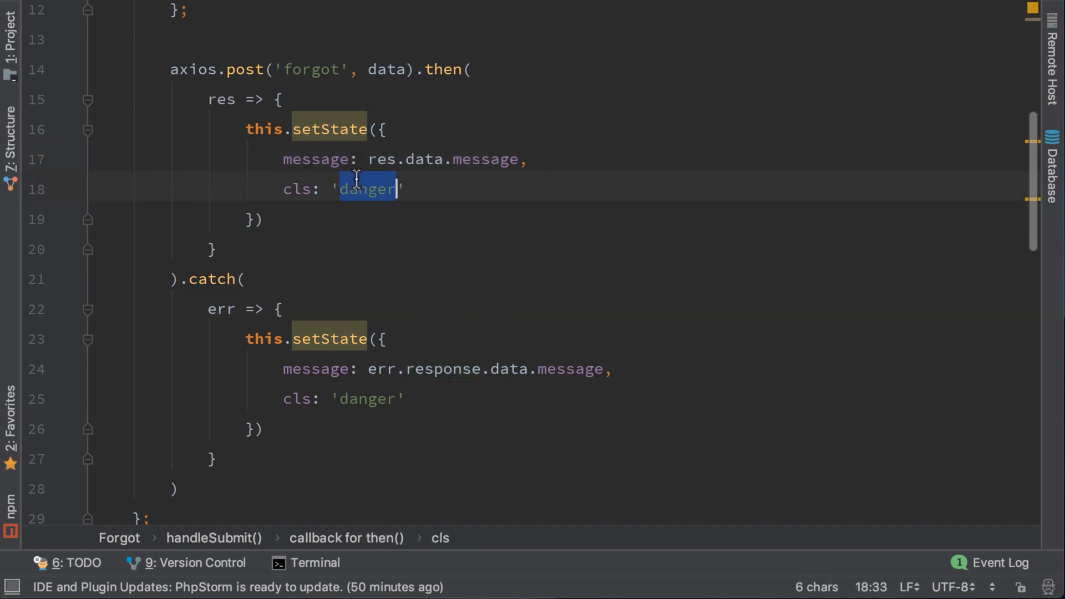
pyautogui.write('succe')
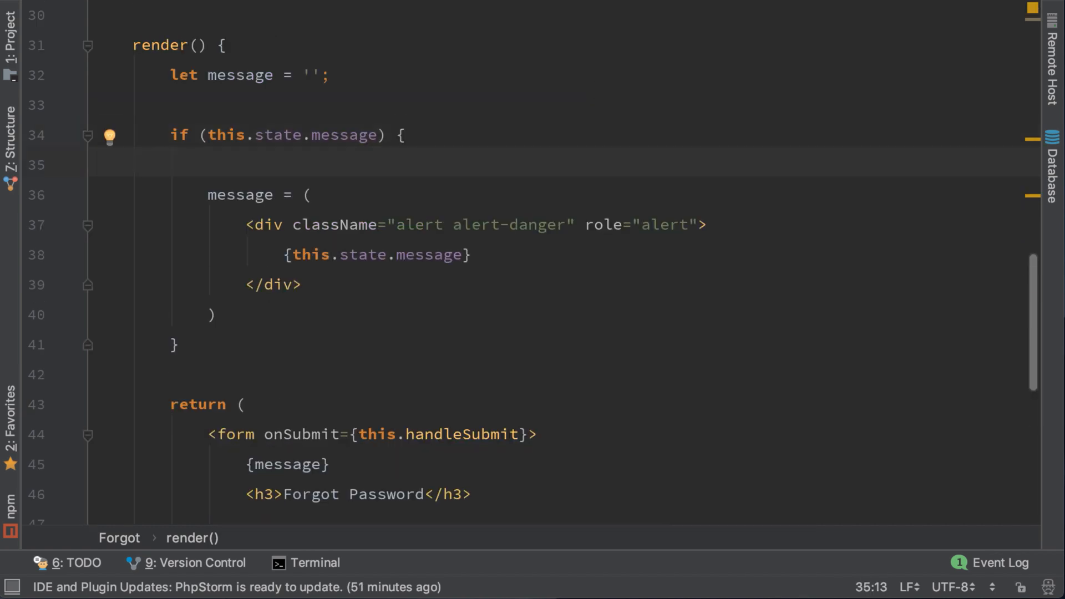
# Step: Add const cls = 'alert alert-' + this.state.cls and set className={cls} on the alert div
pyautogui.write('const cls =')
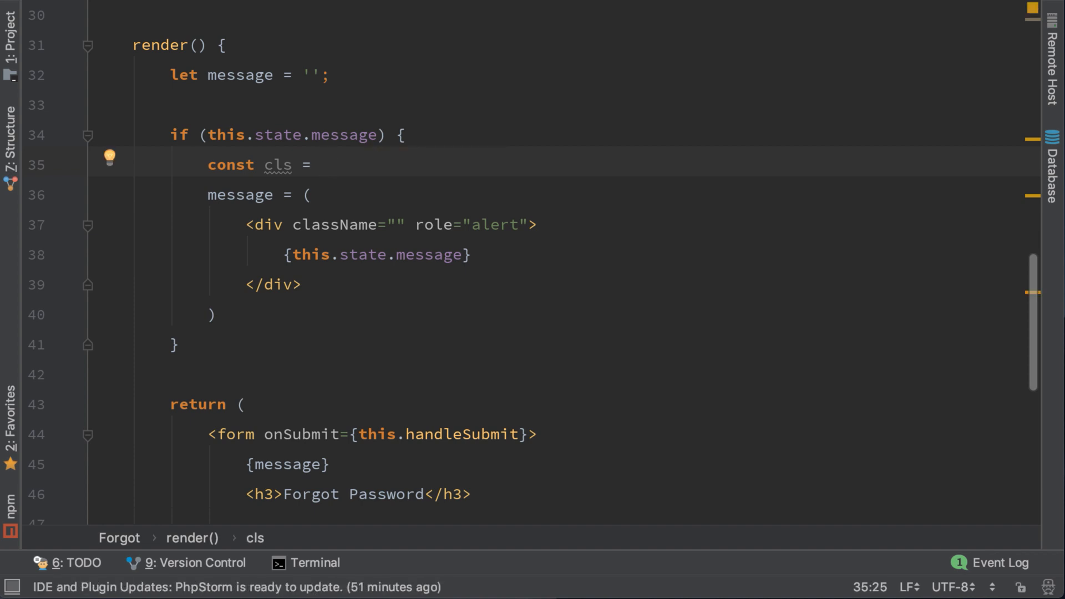
pyautogui.write("'alert alert-dan")
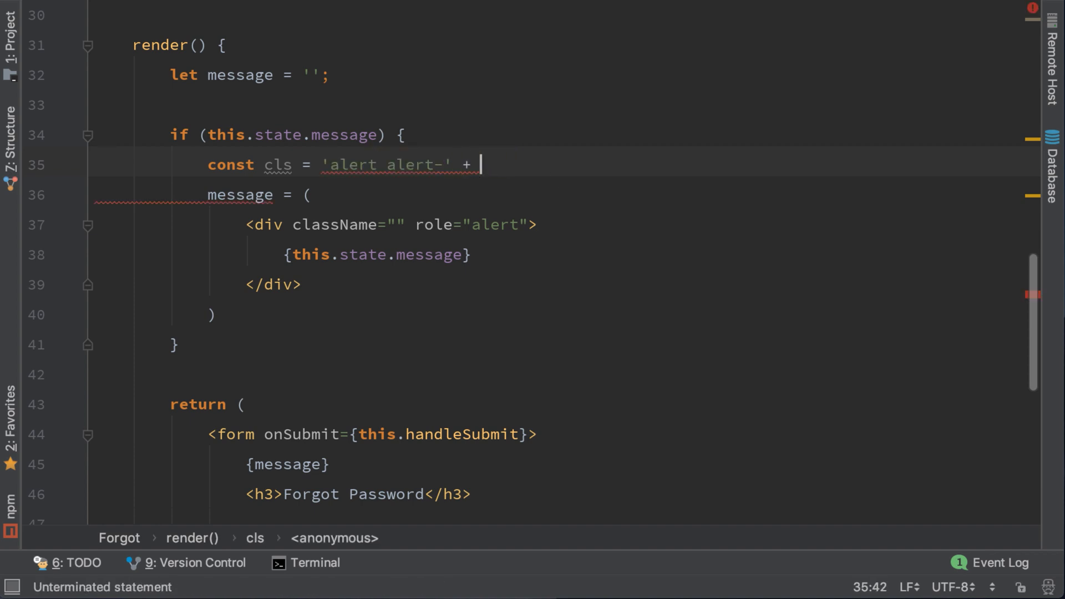
pyautogui.write('this.state.')
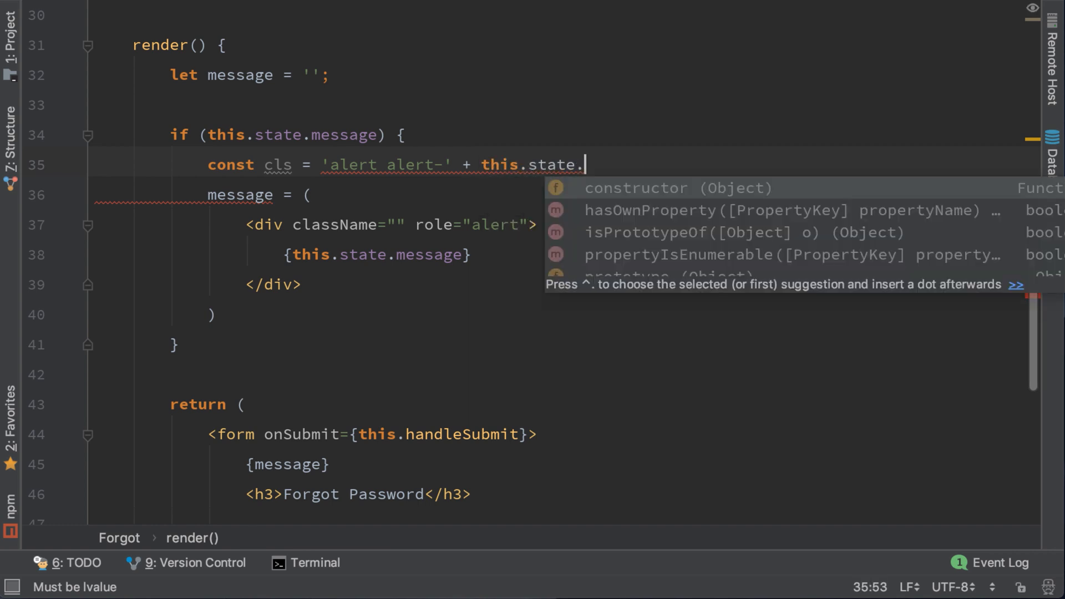
pyautogui.write('cls;')
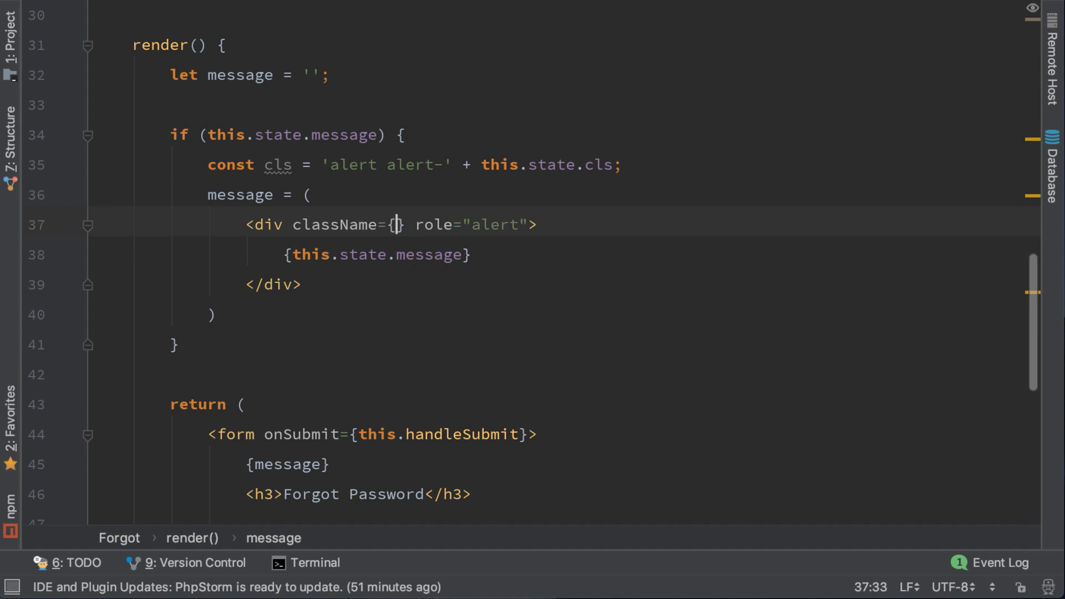
pyautogui.write('cls')
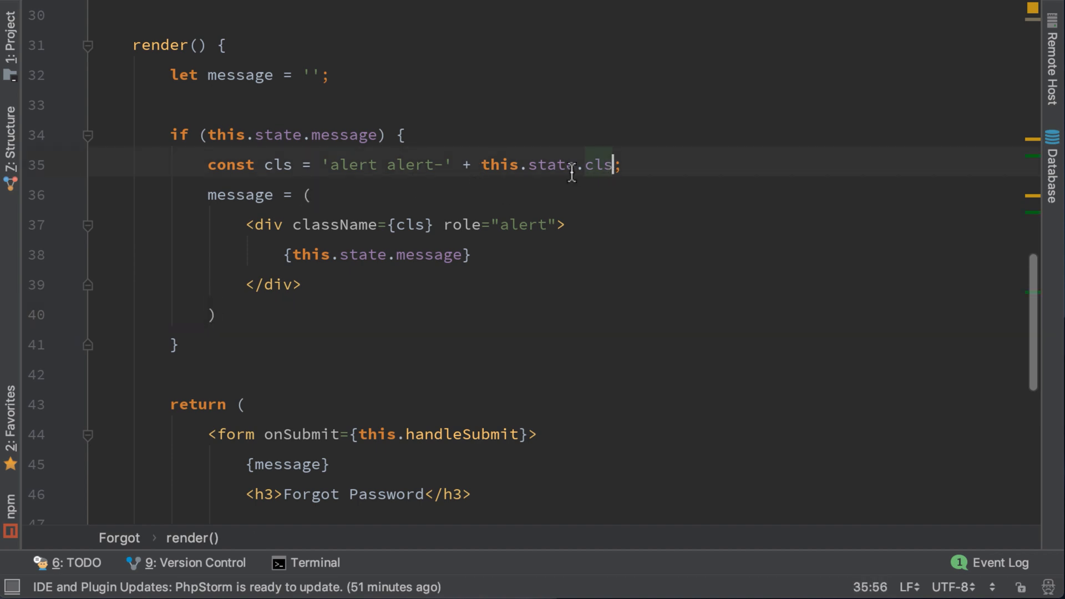
pyautogui.moveTo(502, 189)
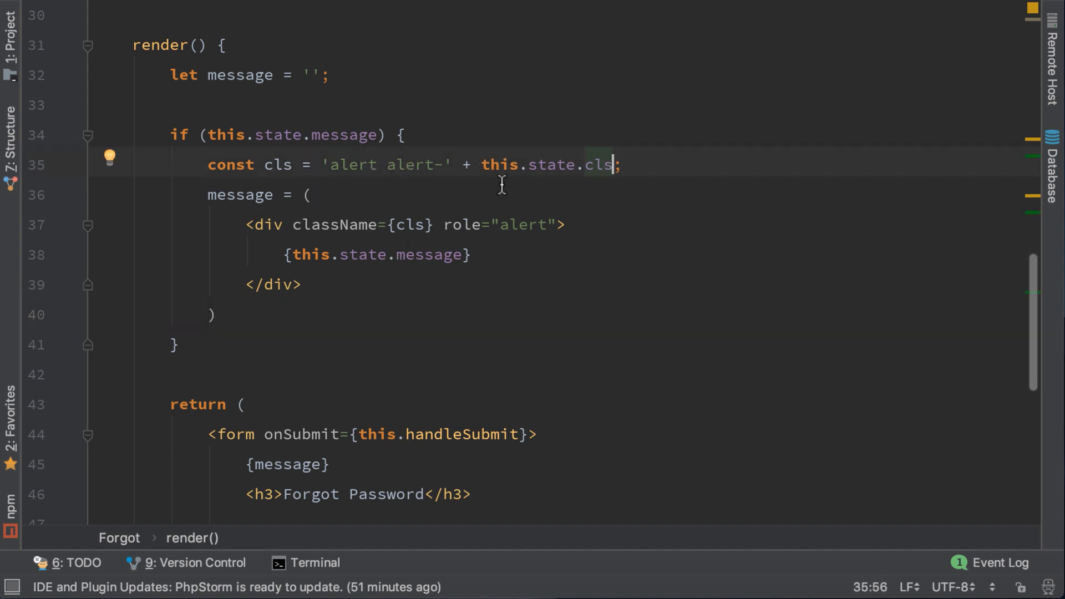
pyautogui.moveTo(500, 182)
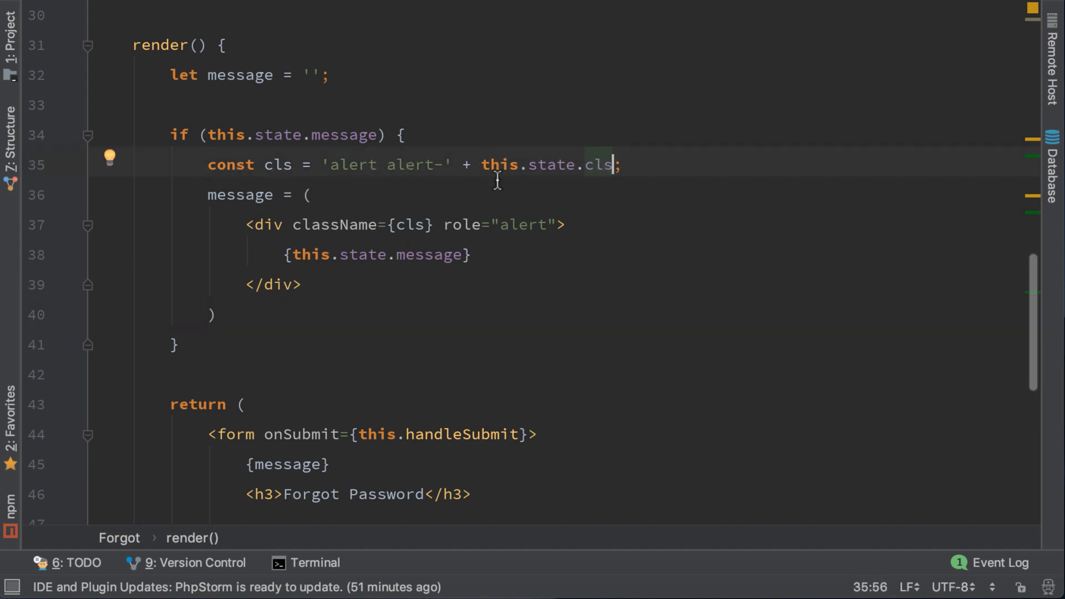
pyautogui.moveTo(582, 173)
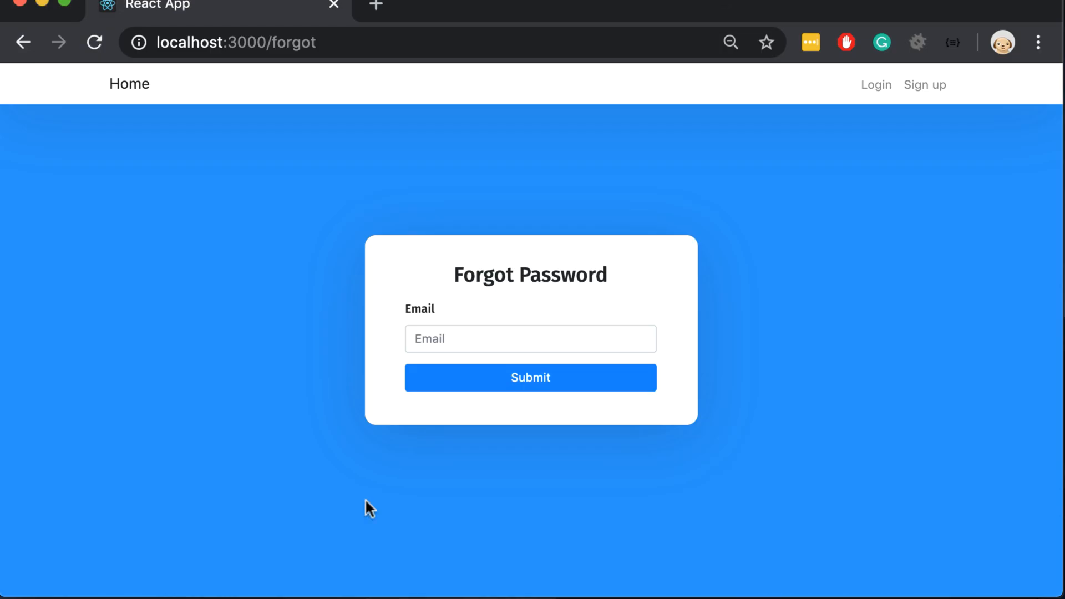
pyautogui.click(530, 338)
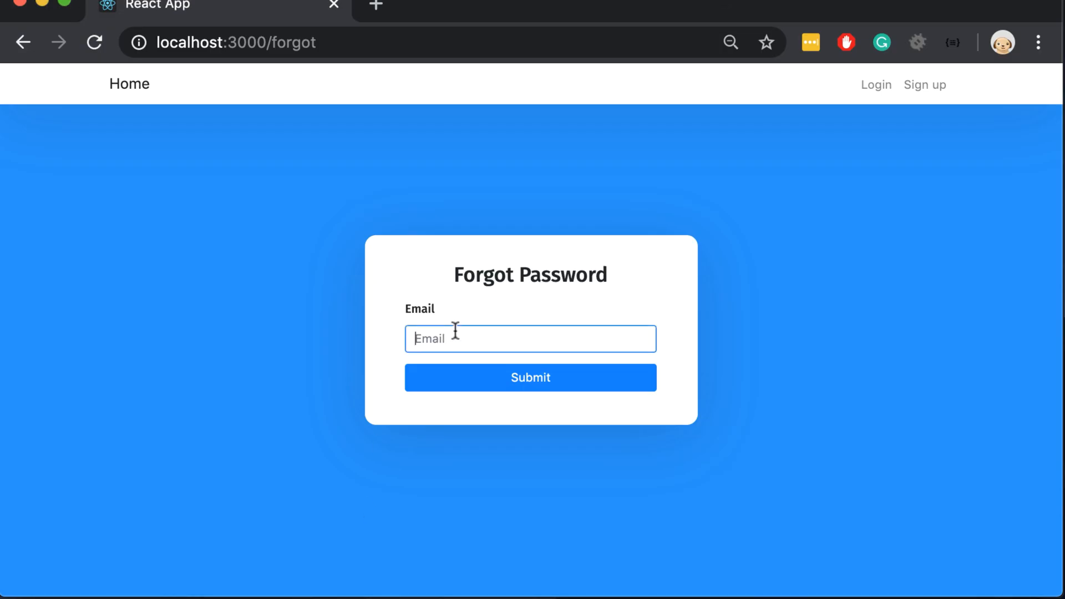
pyautogui.write('as@df.c')
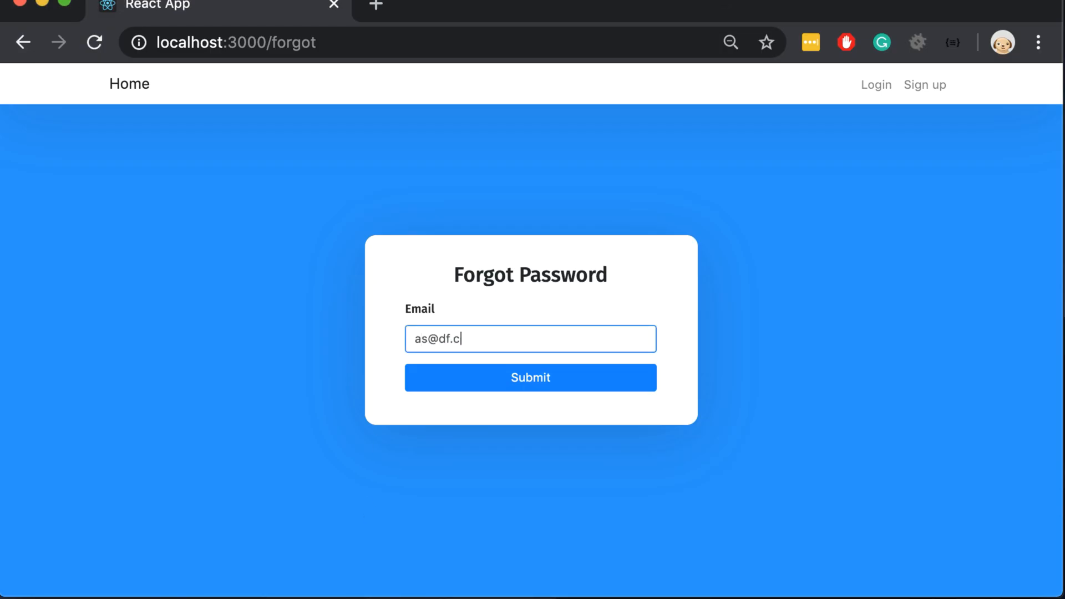
pyautogui.click(530, 377)
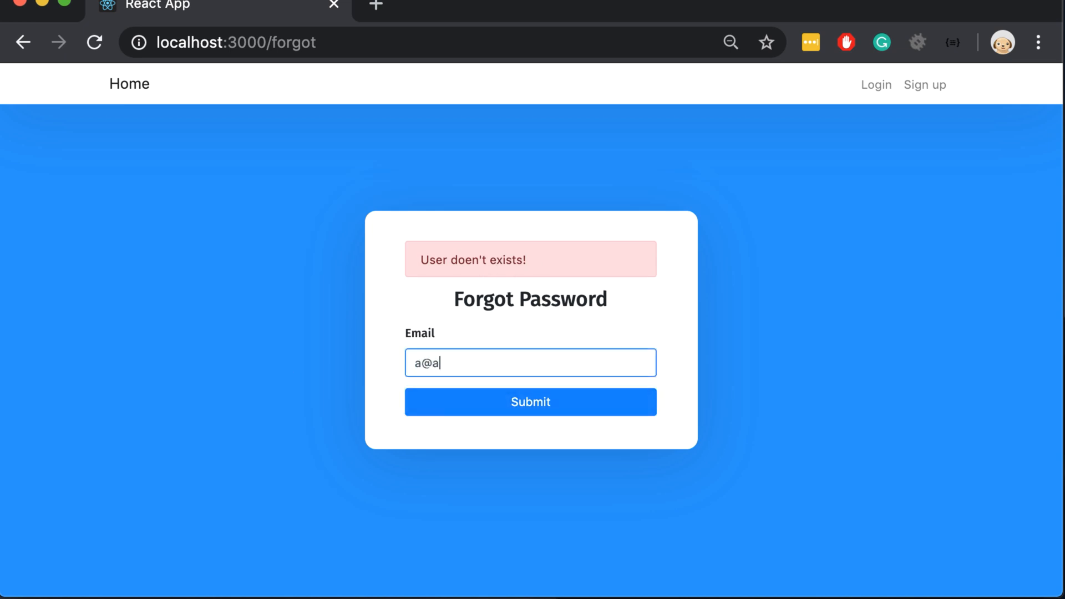
pyautogui.click(530, 402)
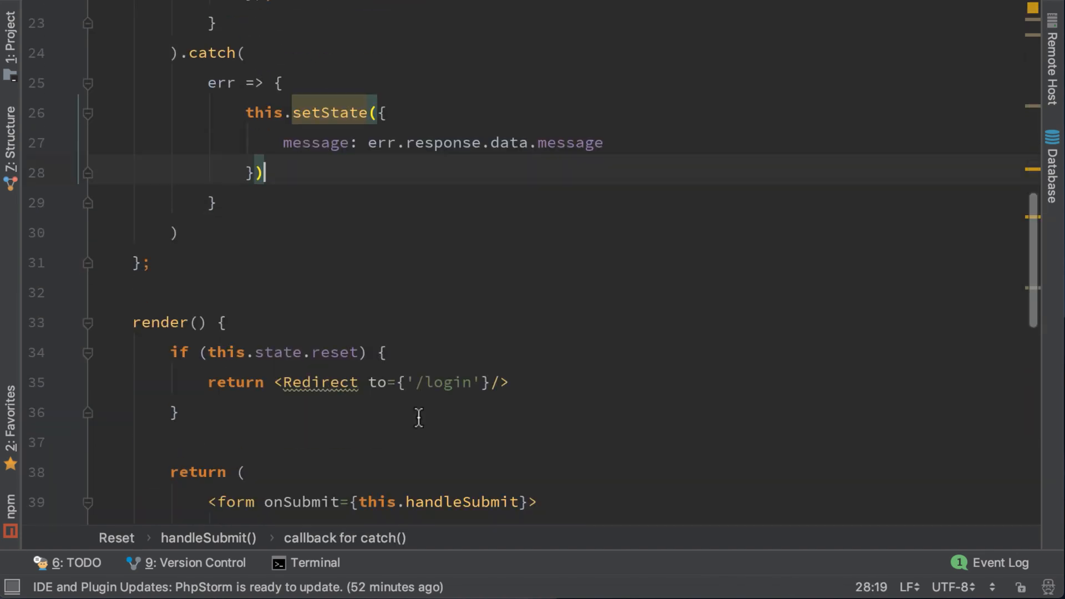
# Step: Add the alert-danger div for this.state.message and render {error} above the Reset heading
pyautogui.scroll(-3)
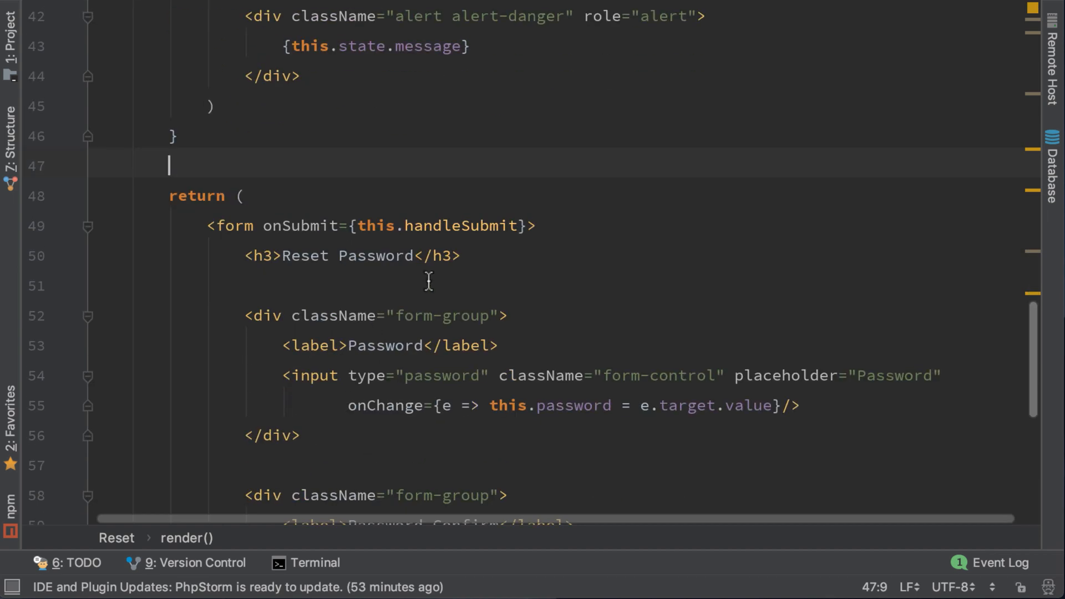
pyautogui.write('{e')
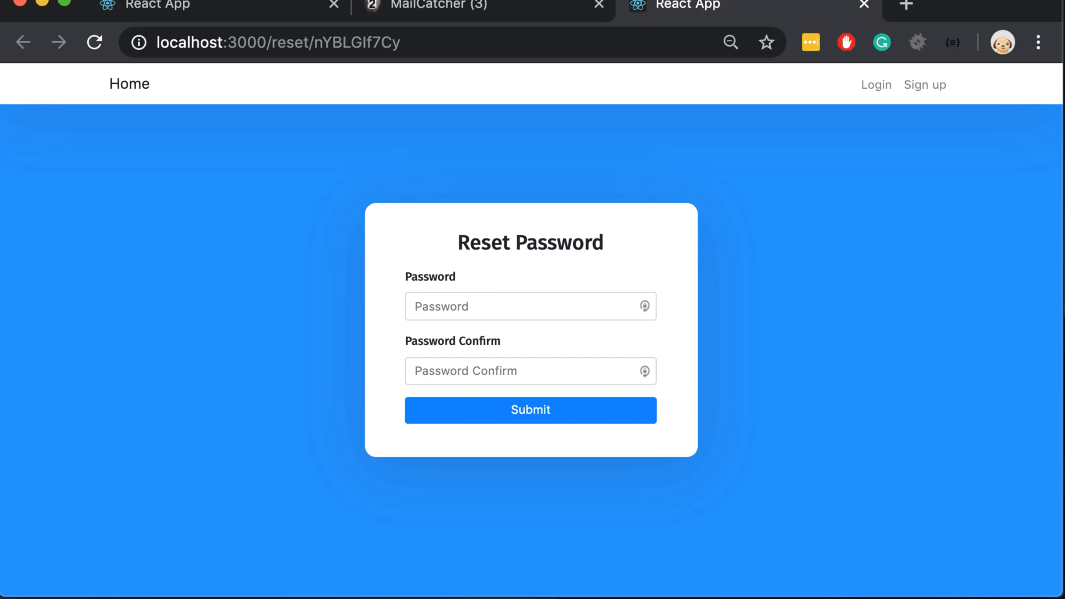
pyautogui.moveTo(228, 333)
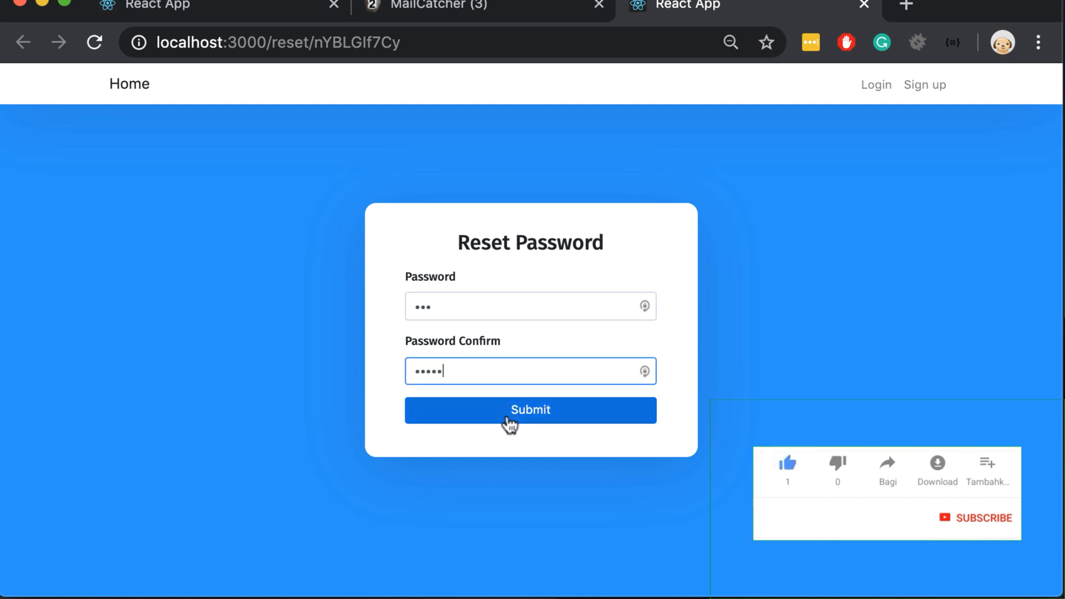
# Step: Submit mismatched passwords so the 'The given data was invalid.' alert shows
pyautogui.click(530, 409)
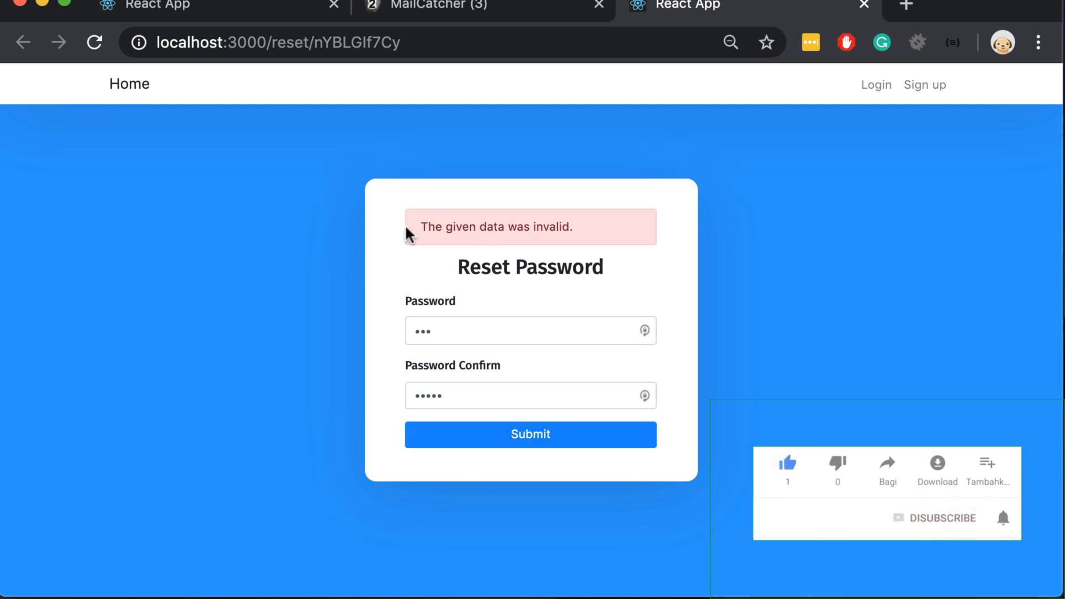